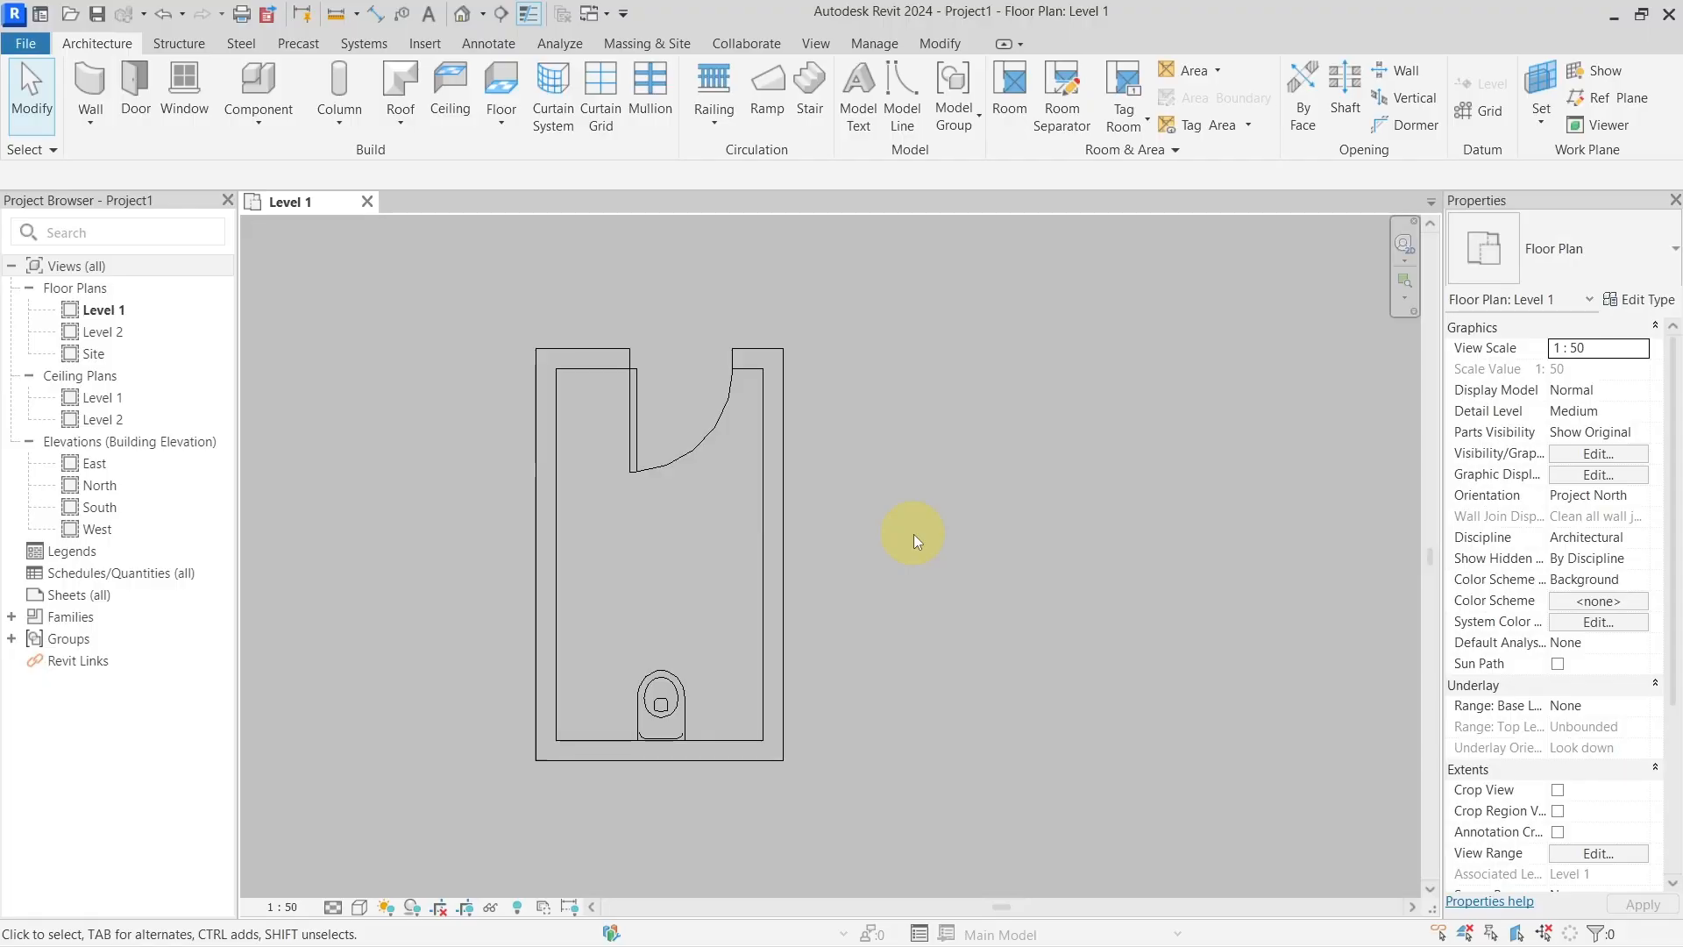
mouse_move(893, 555)
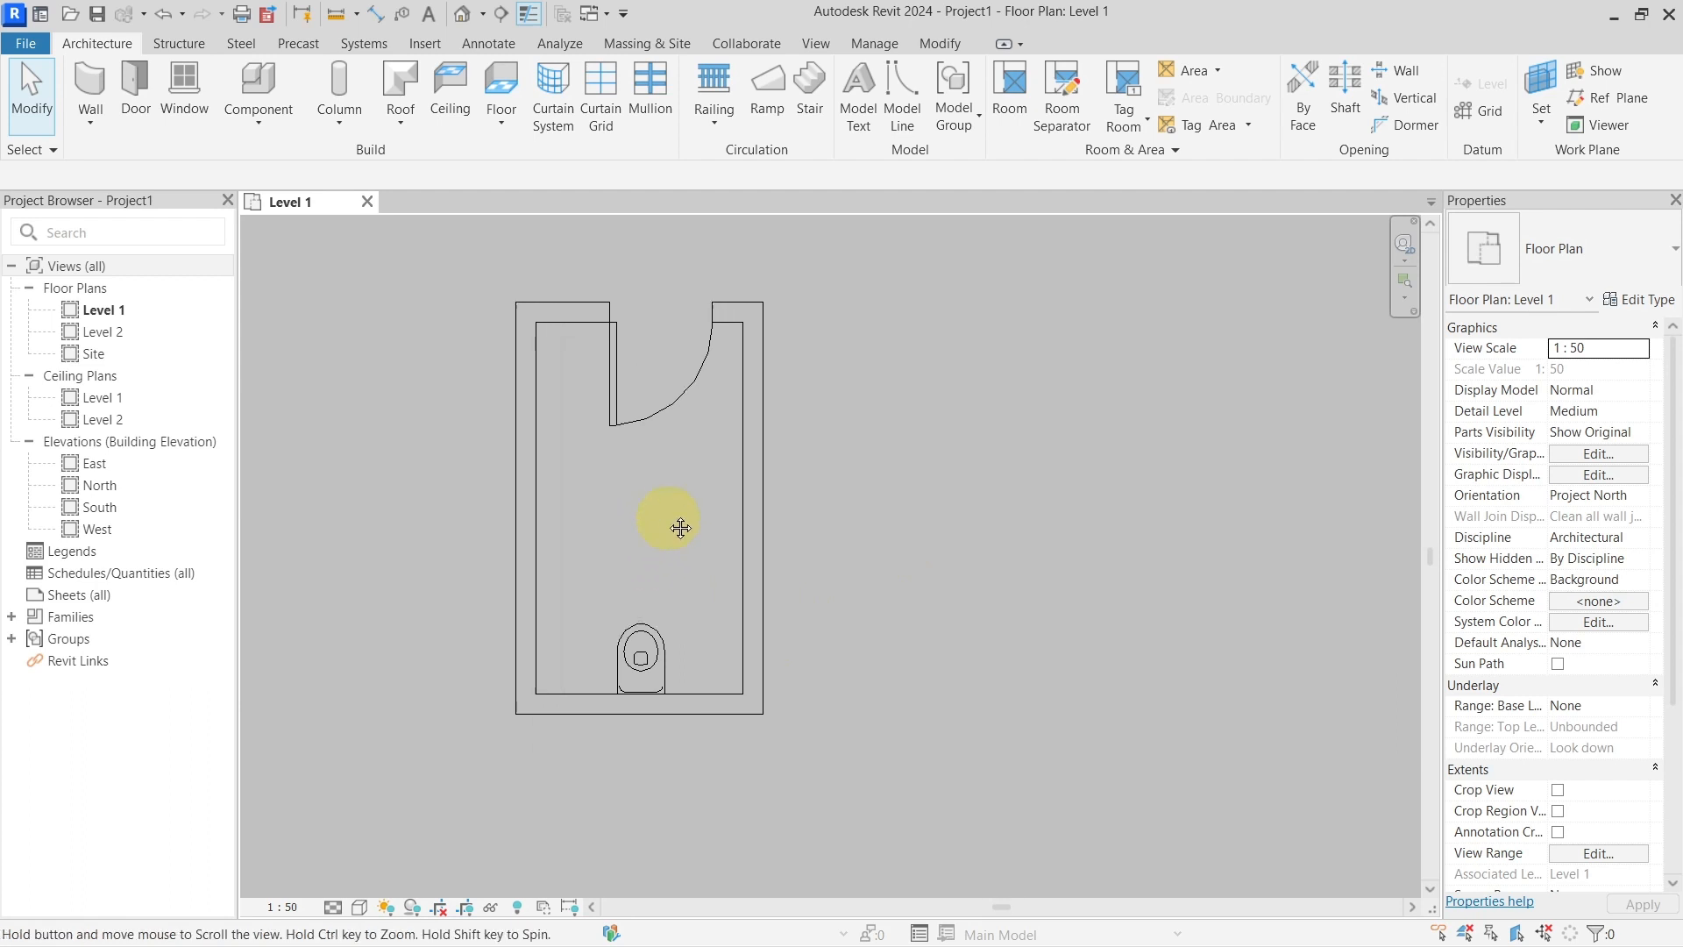
Dimension from wall to toilet centre to wall and toggle EQ to centre the toilet
drag(669, 527, 651, 555)
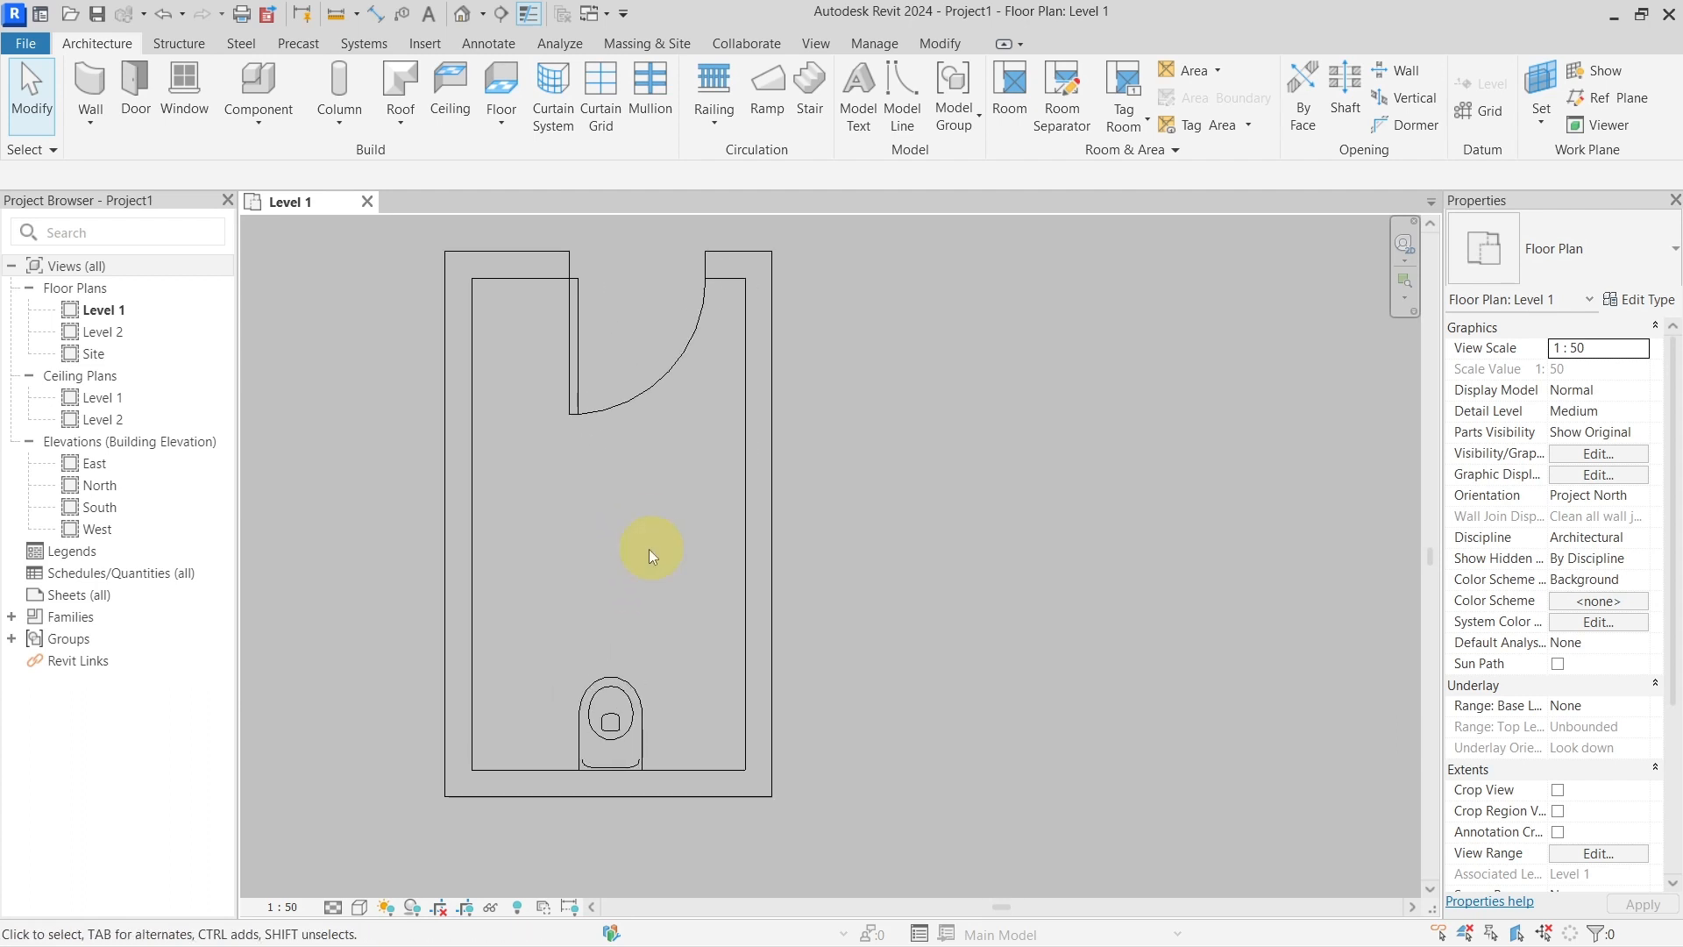
click(608, 719)
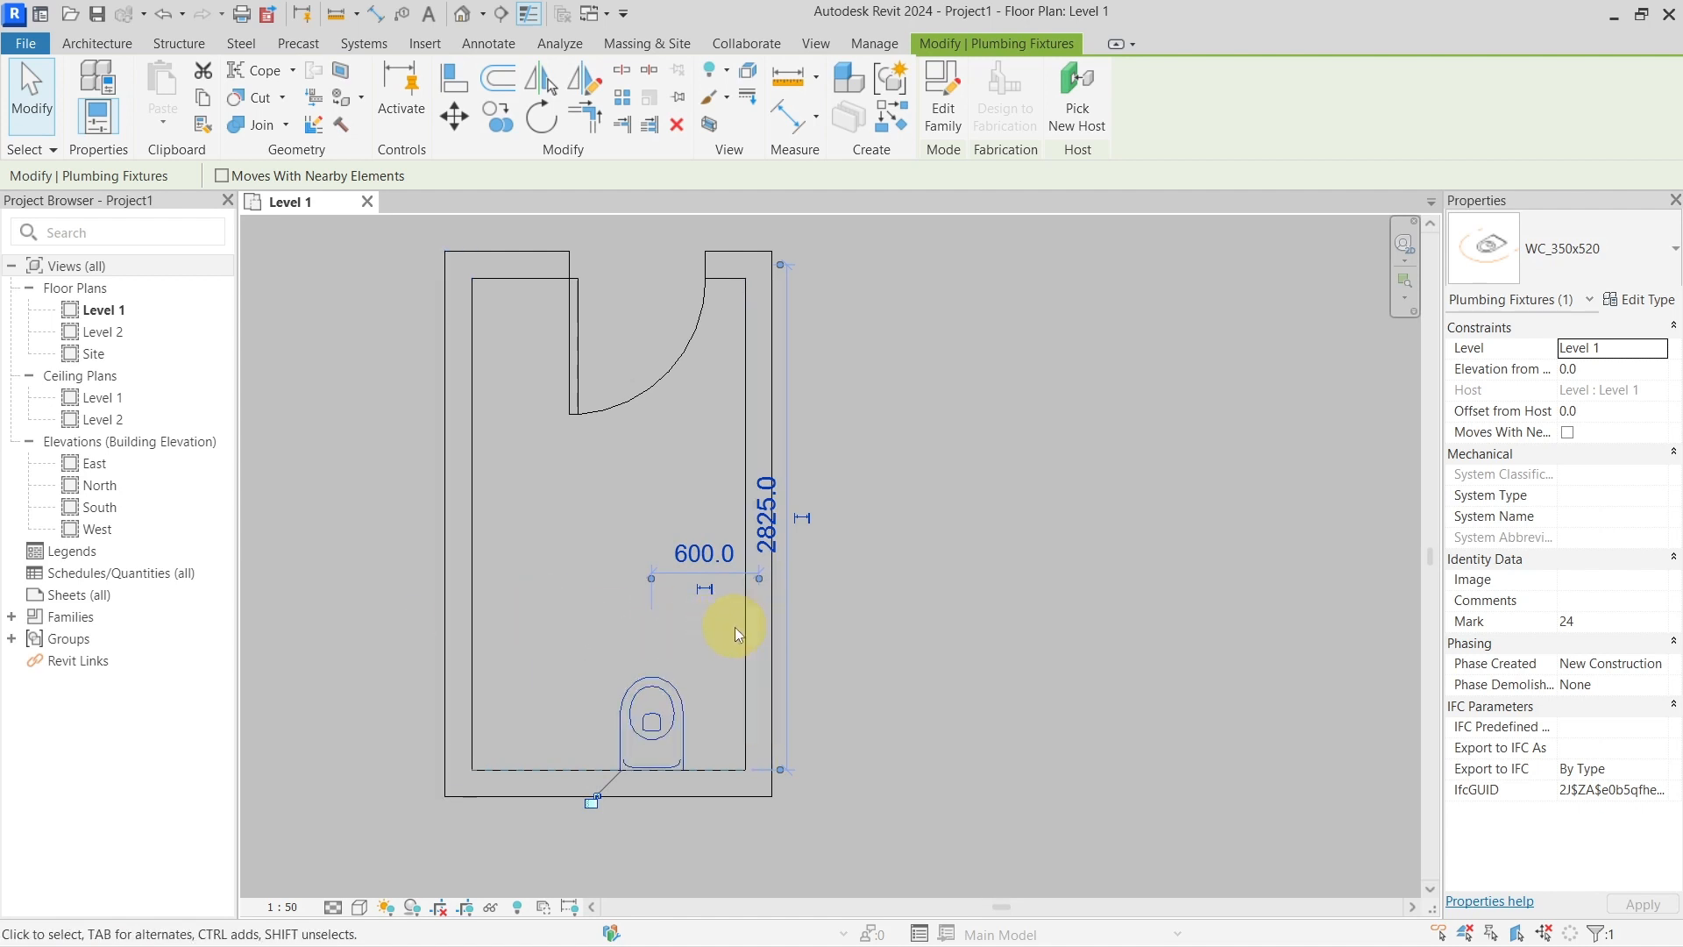
mouse_move(536, 354)
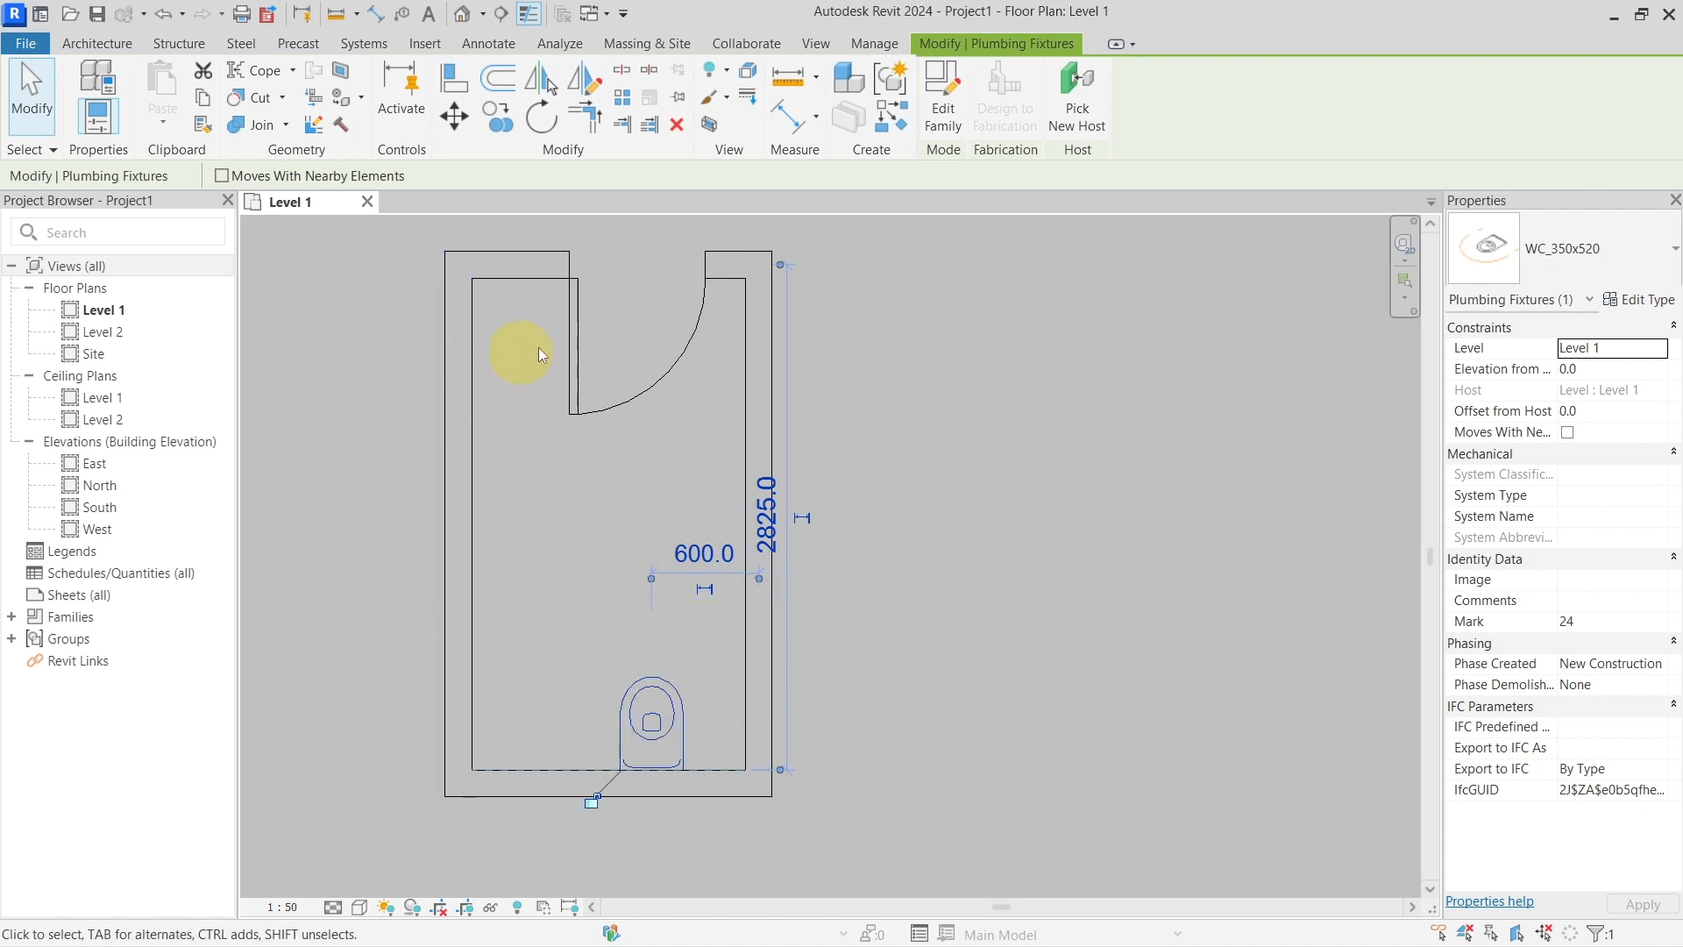
mouse_move(687, 329)
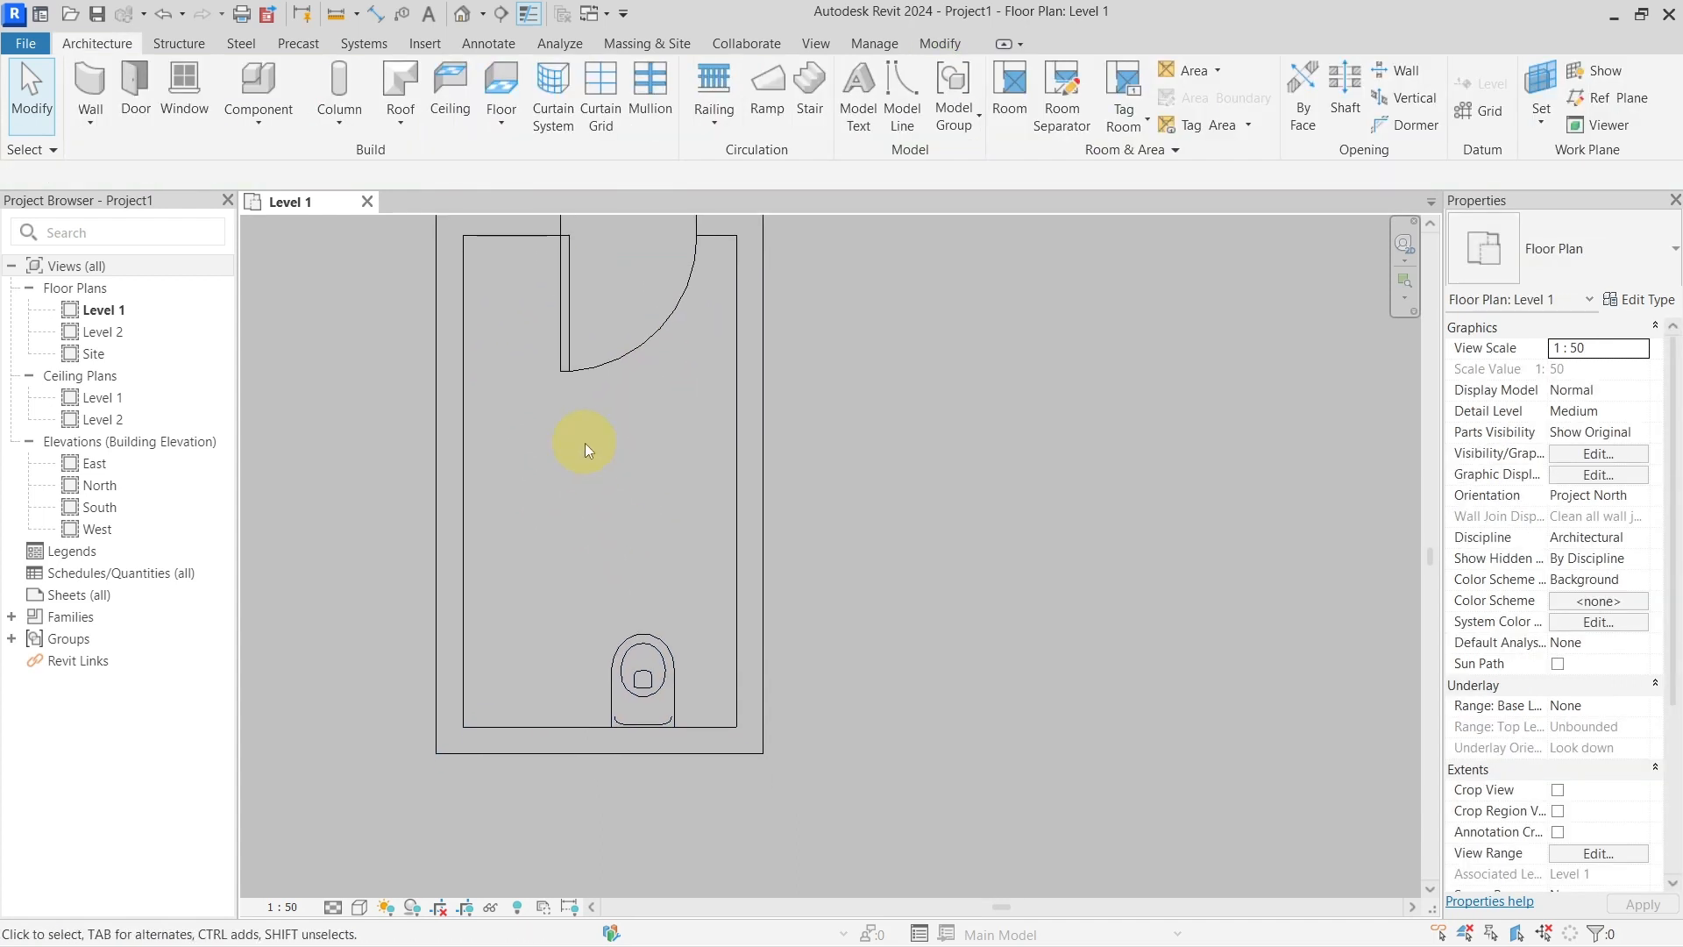
click(585, 446)
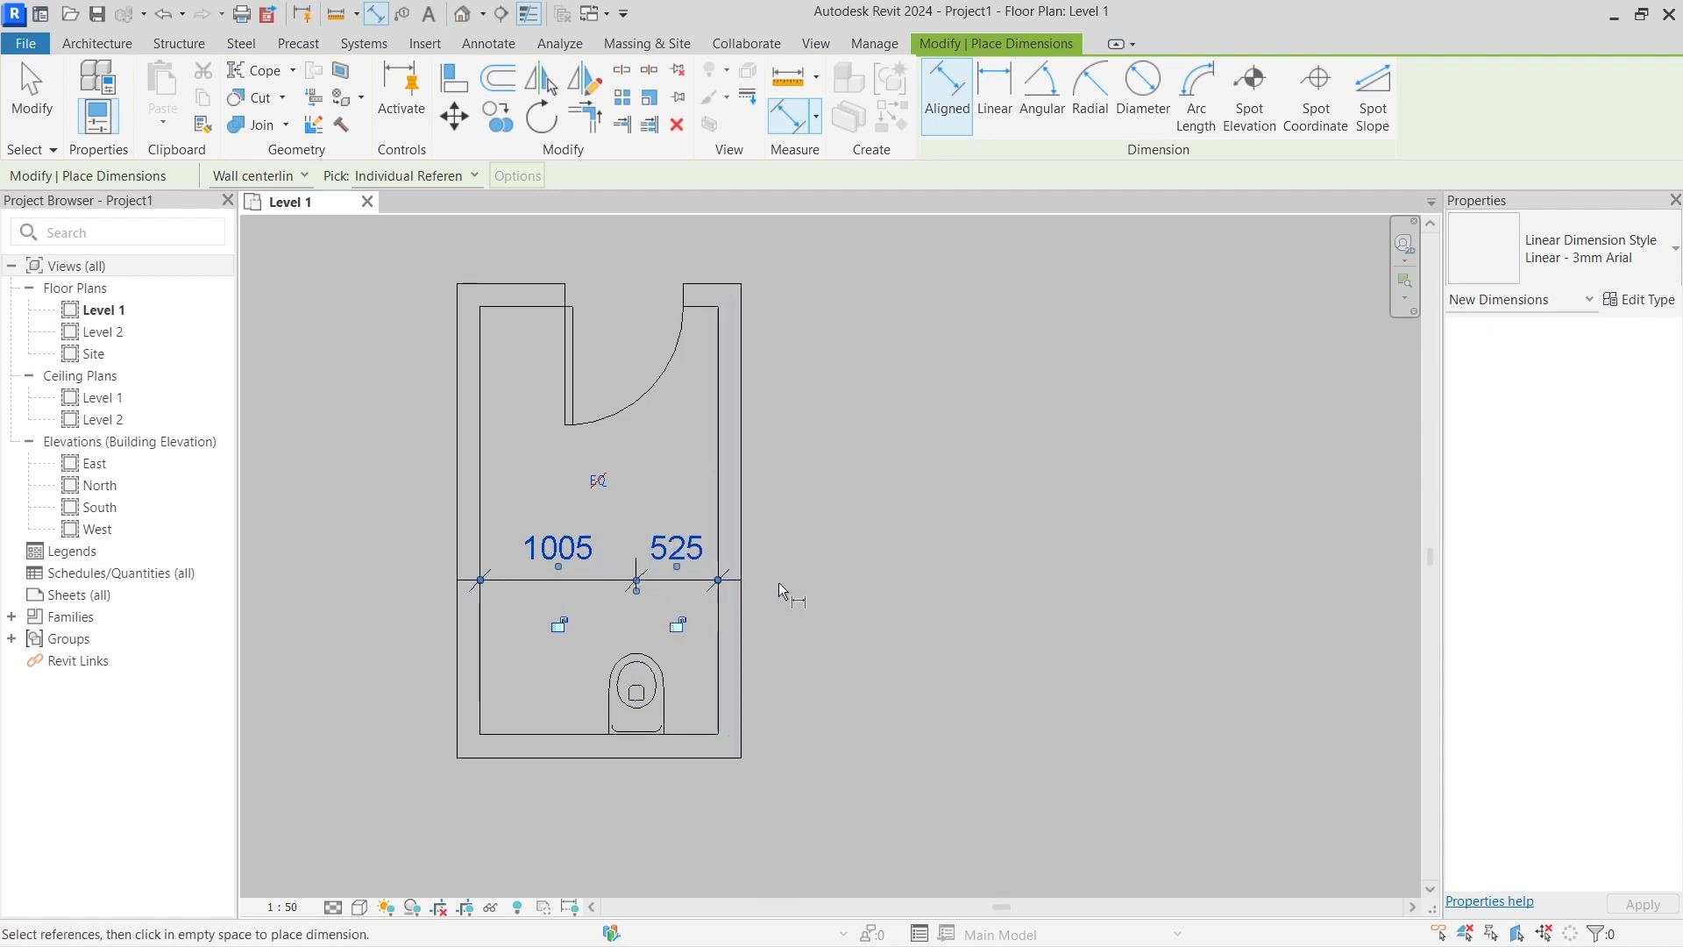
mouse_move(800, 569)
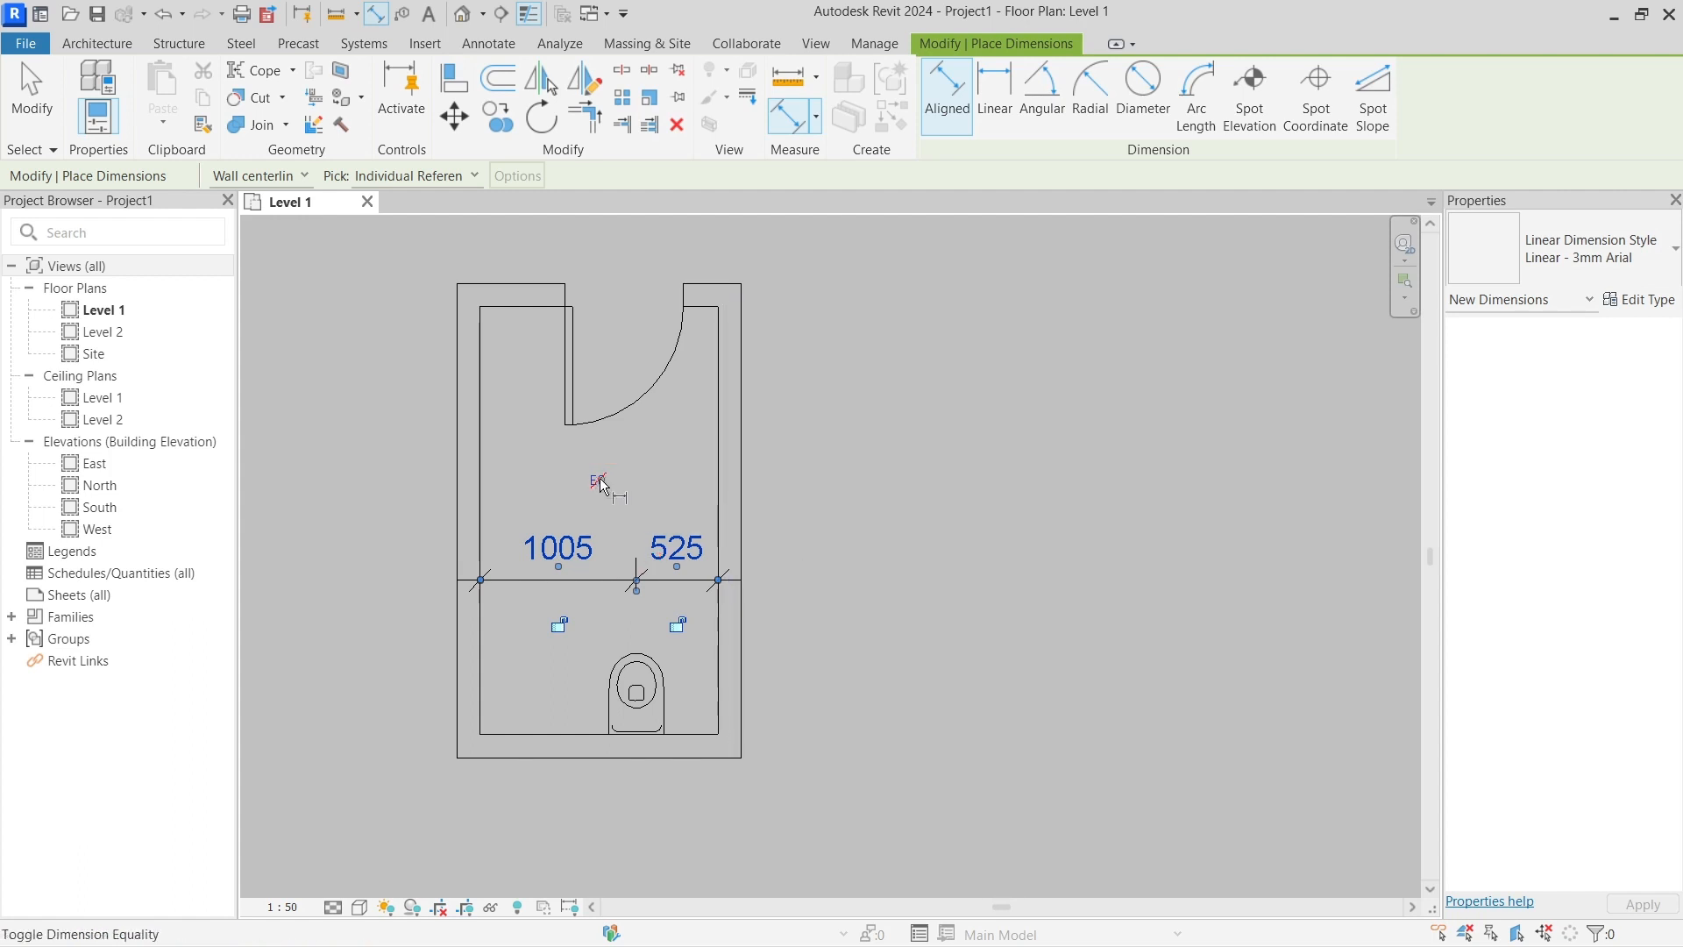
mouse_move(600, 482)
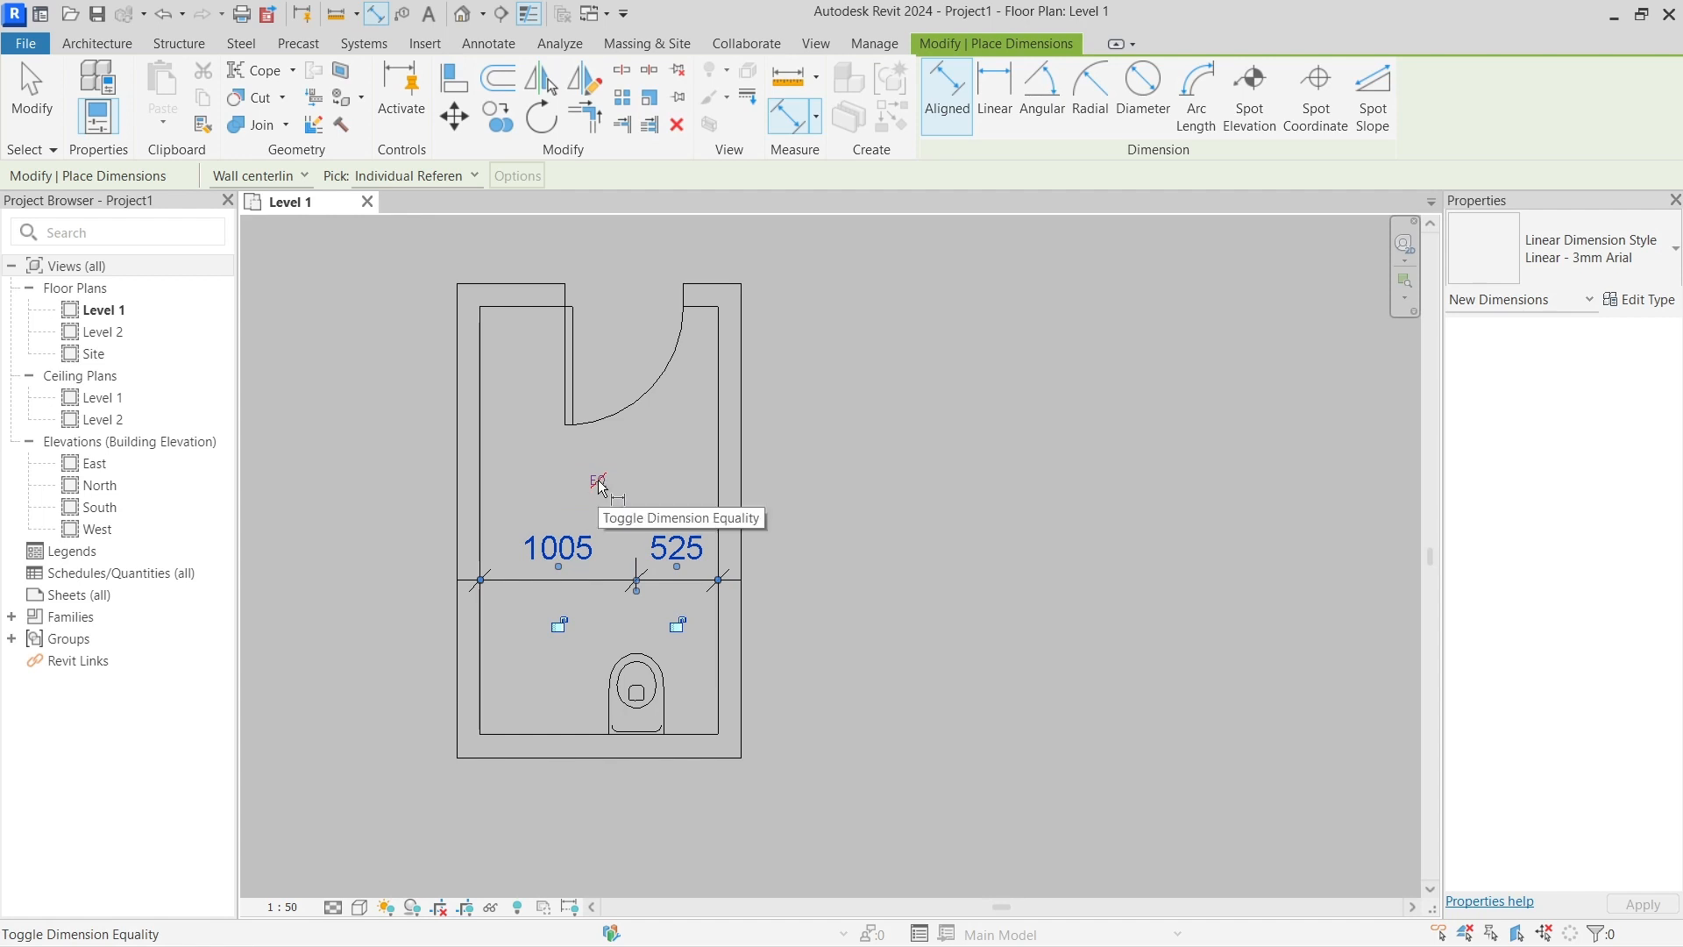
click(598, 481)
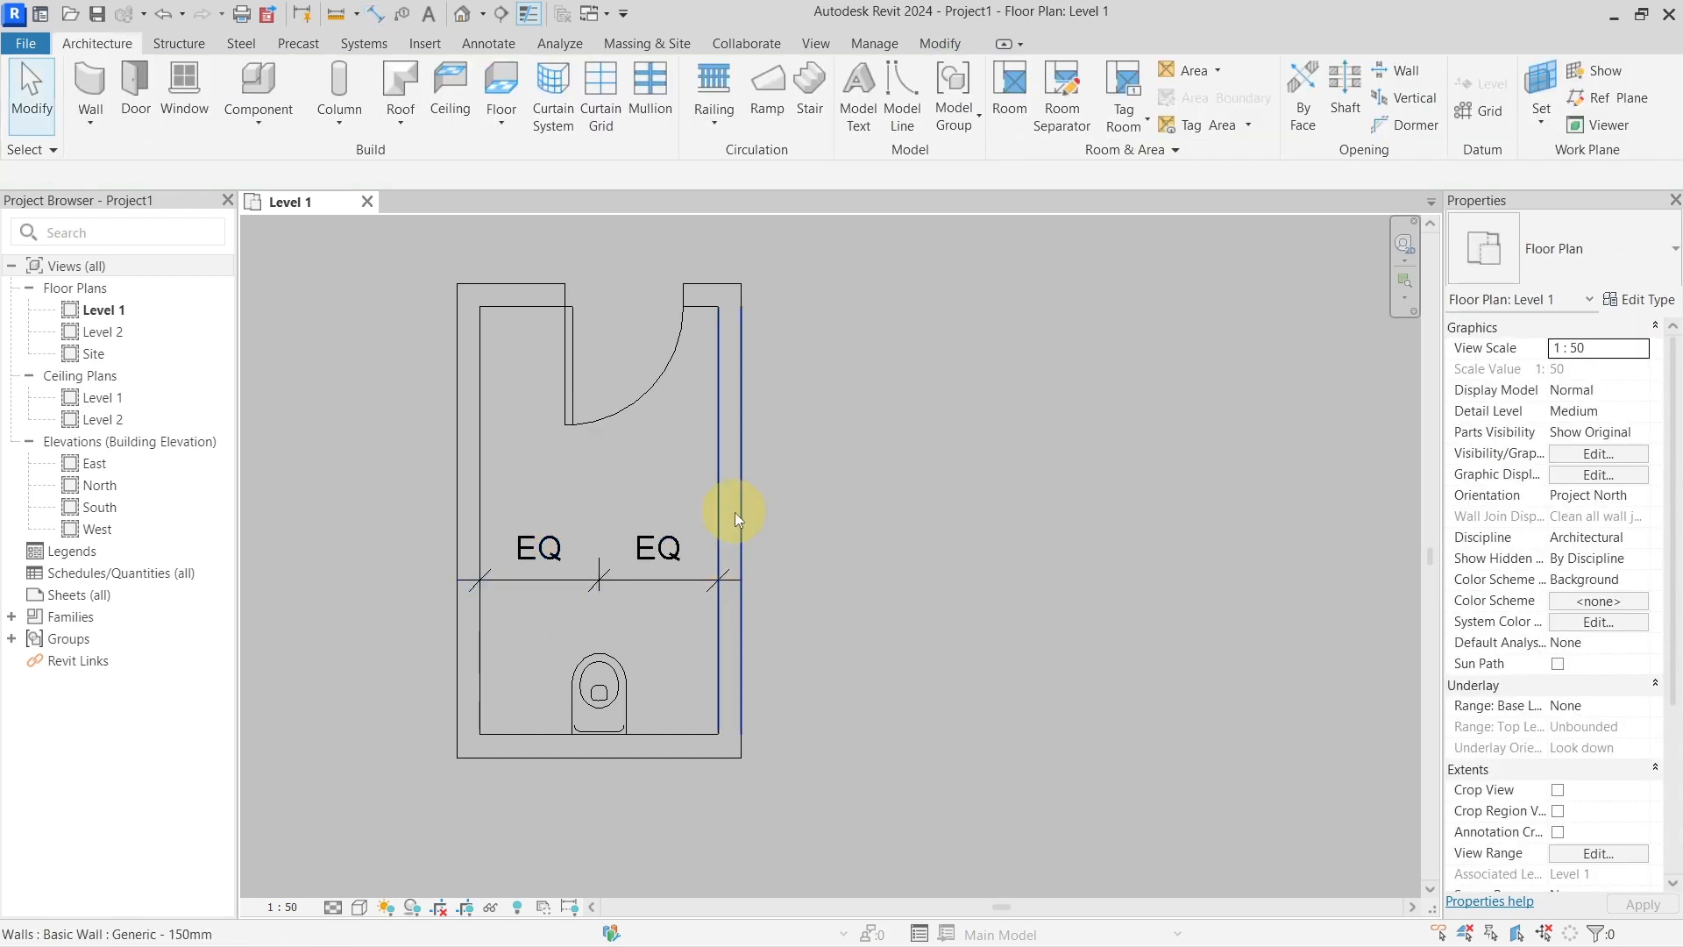
Drag the right wall outward to widen the room while the toilet stays centred
click(736, 516)
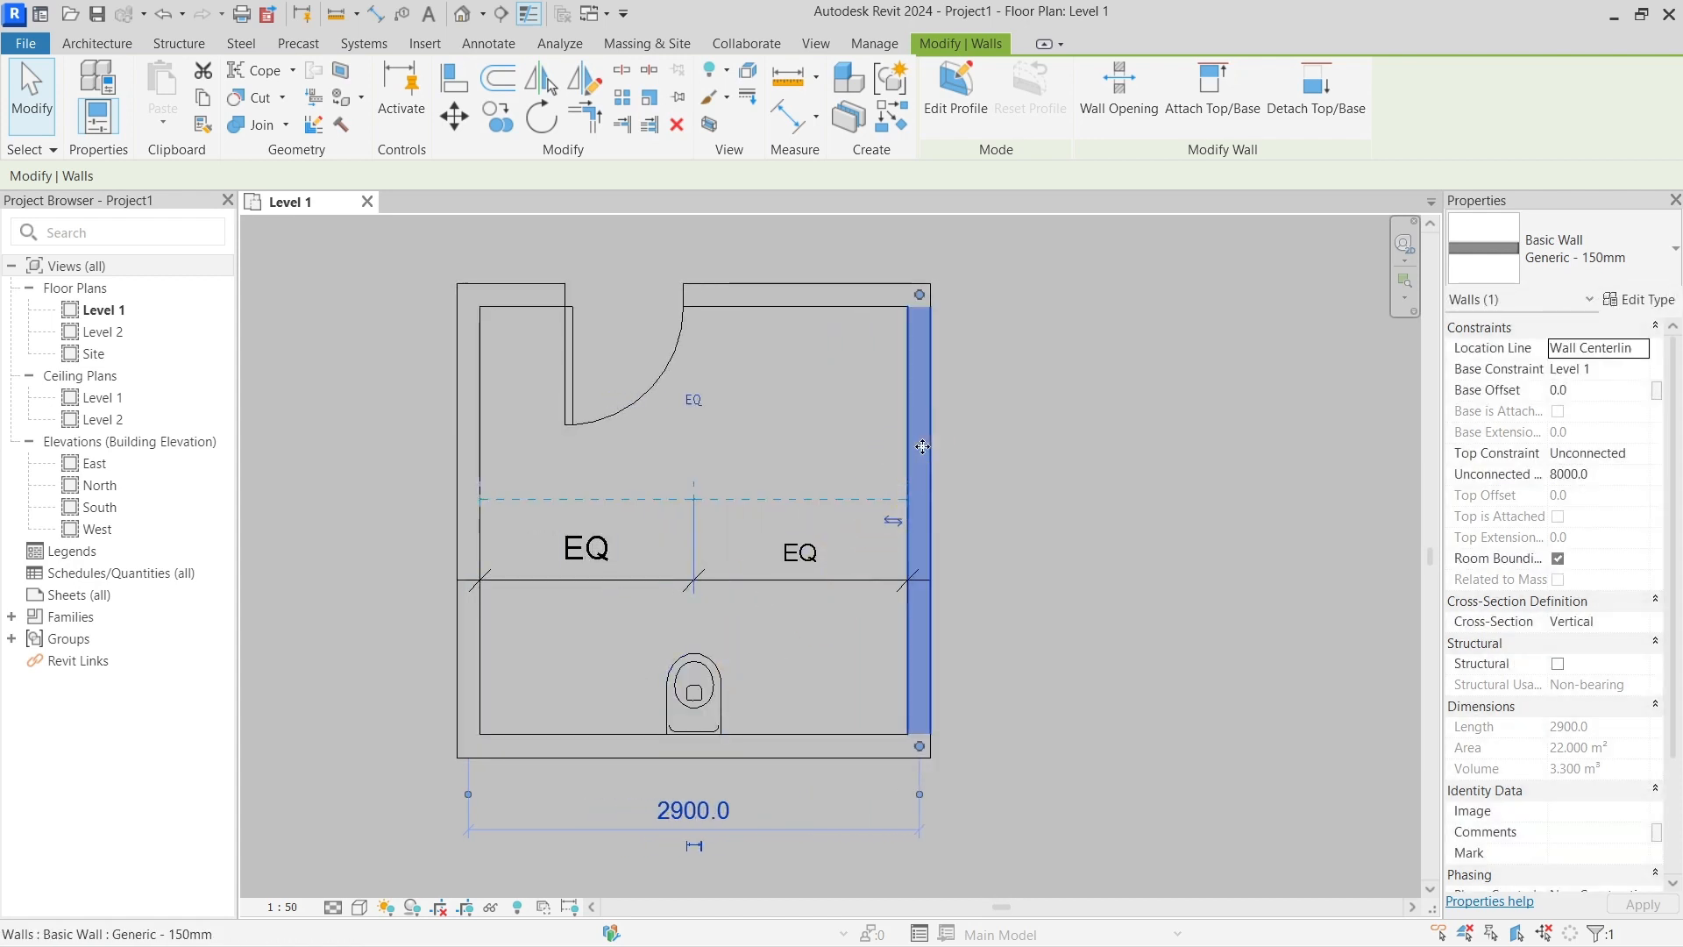
drag(921, 445, 1041, 448)
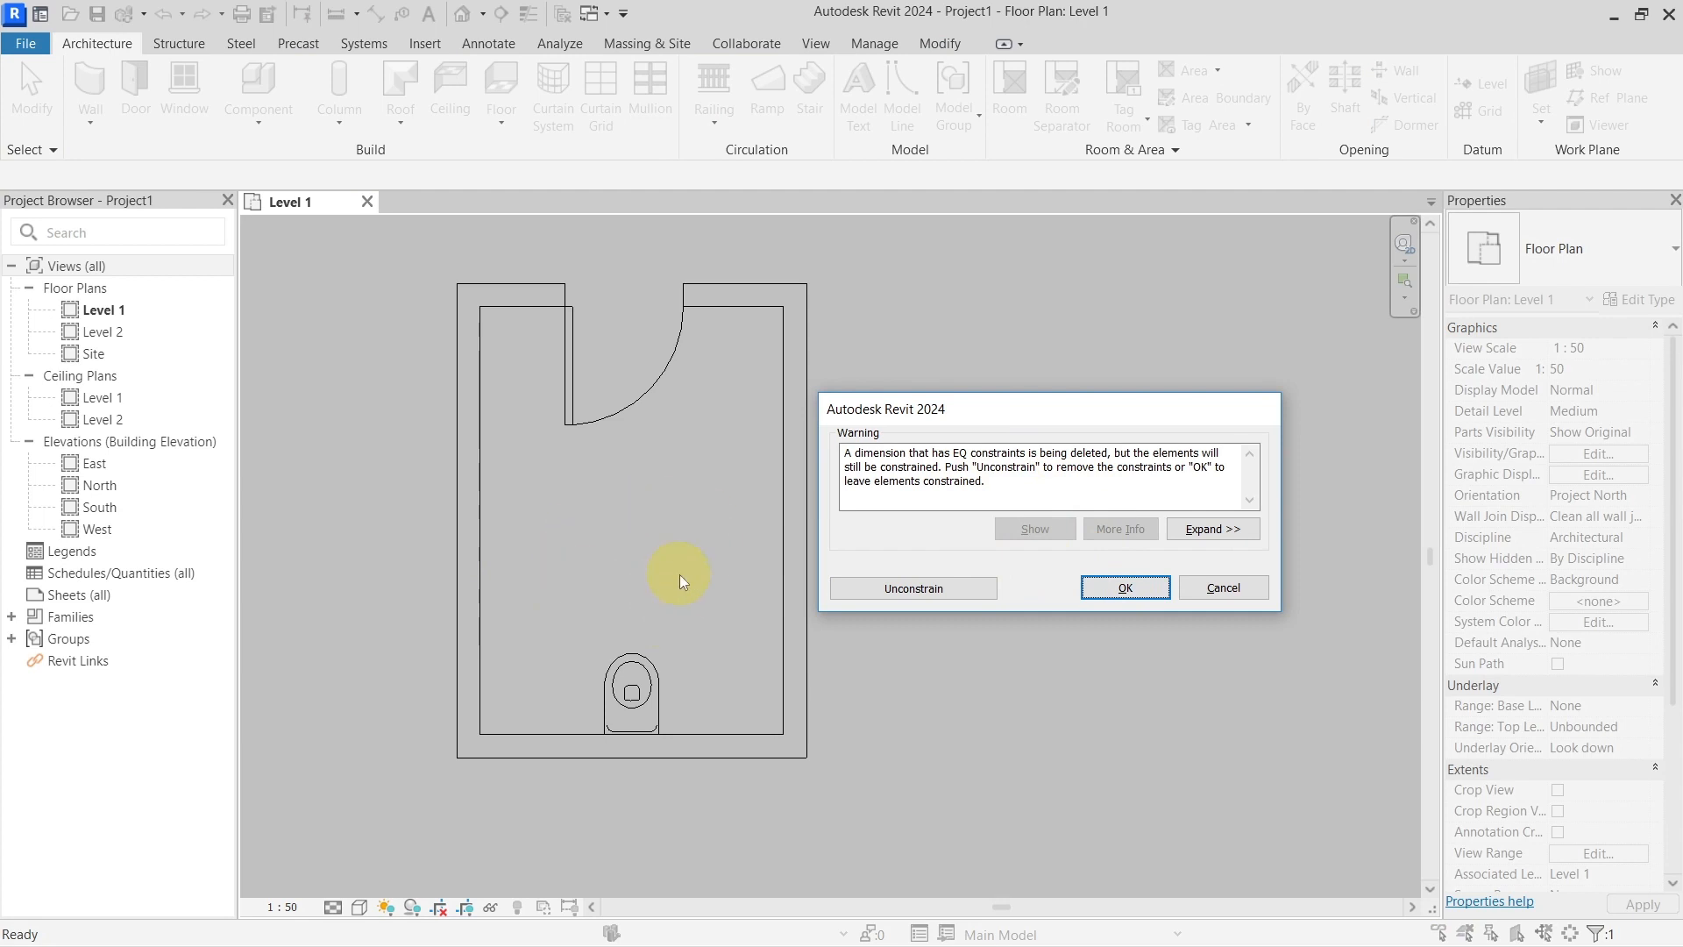
mouse_move(647, 647)
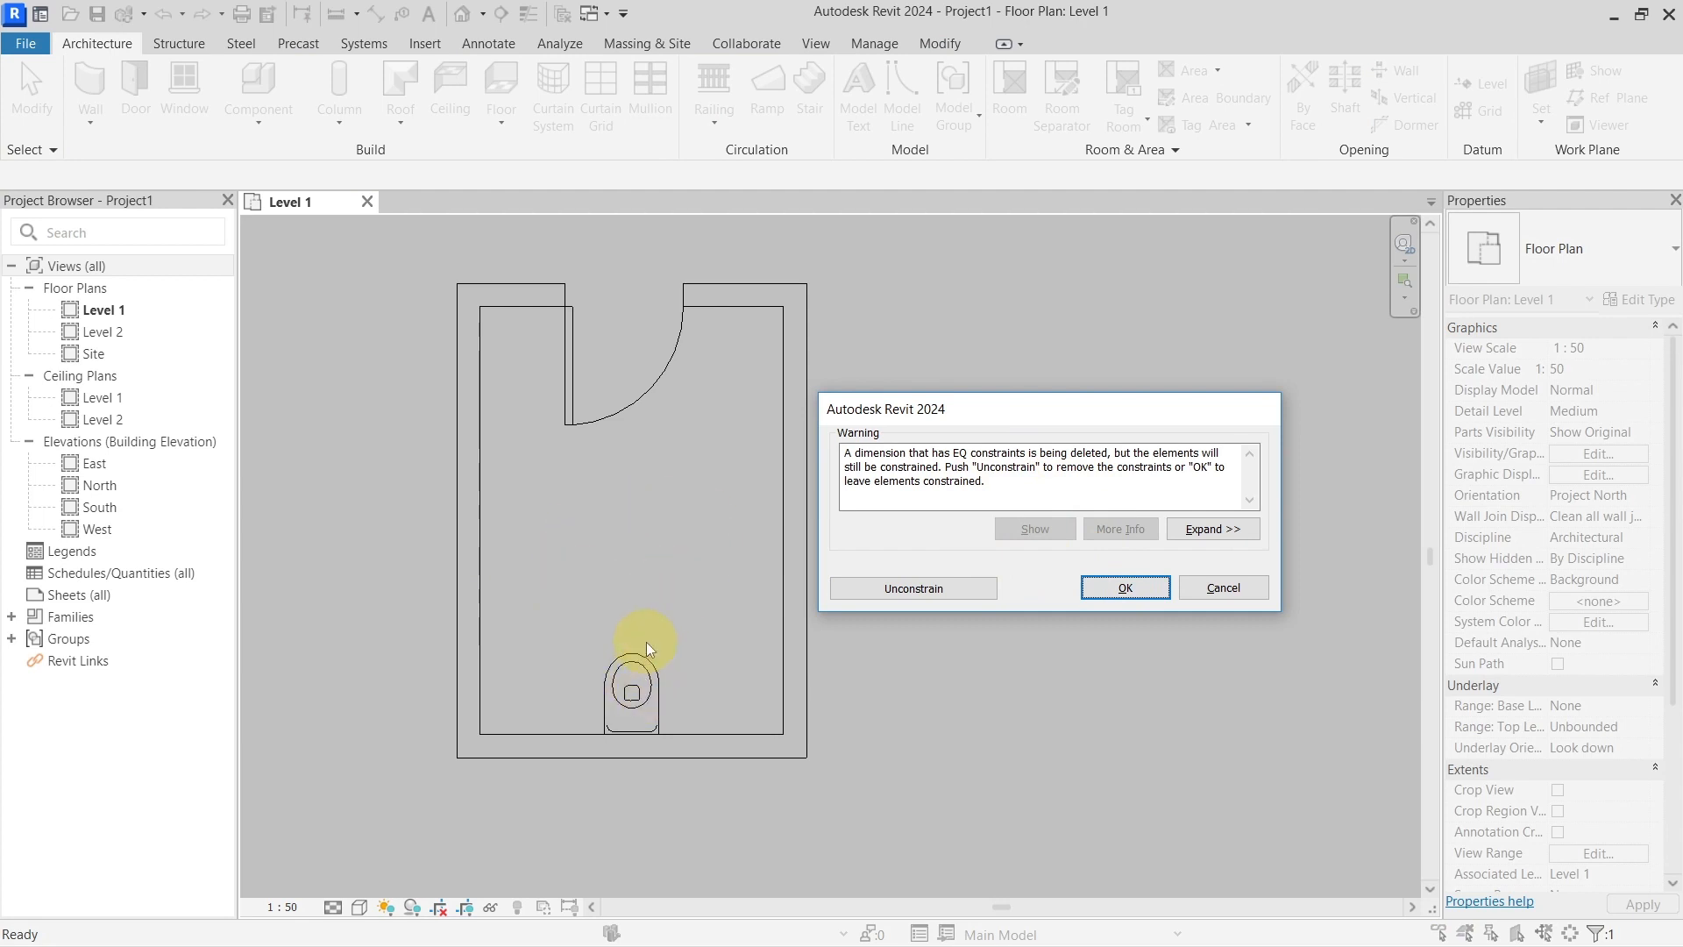
mouse_move(941, 492)
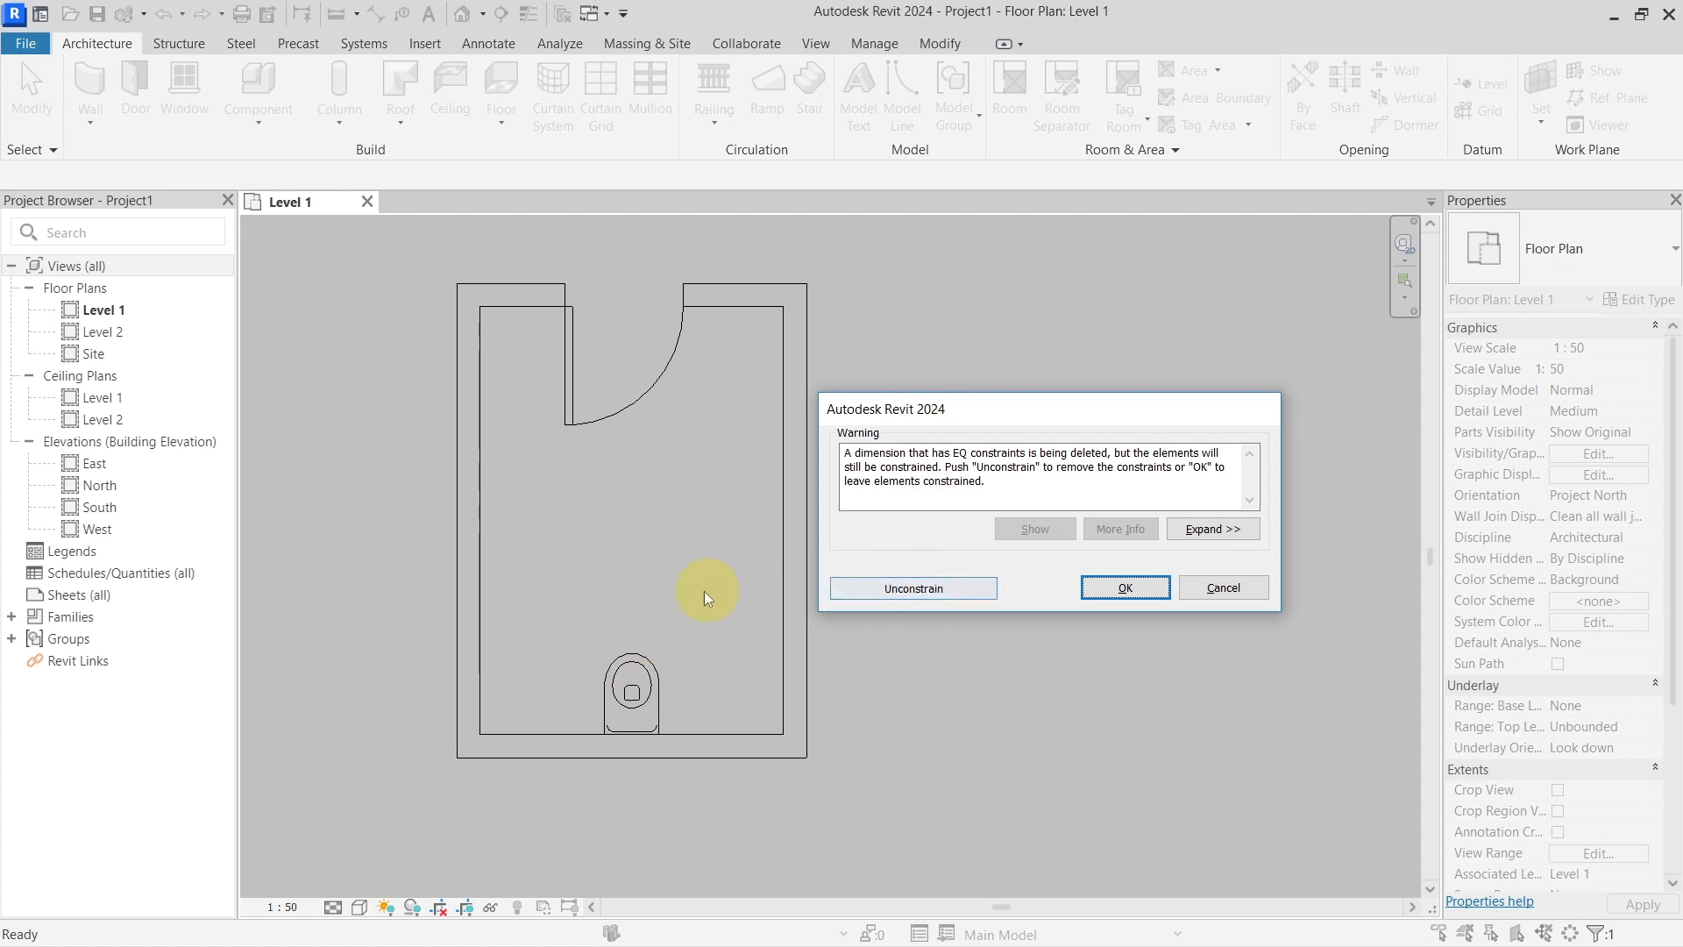
mouse_move(988, 411)
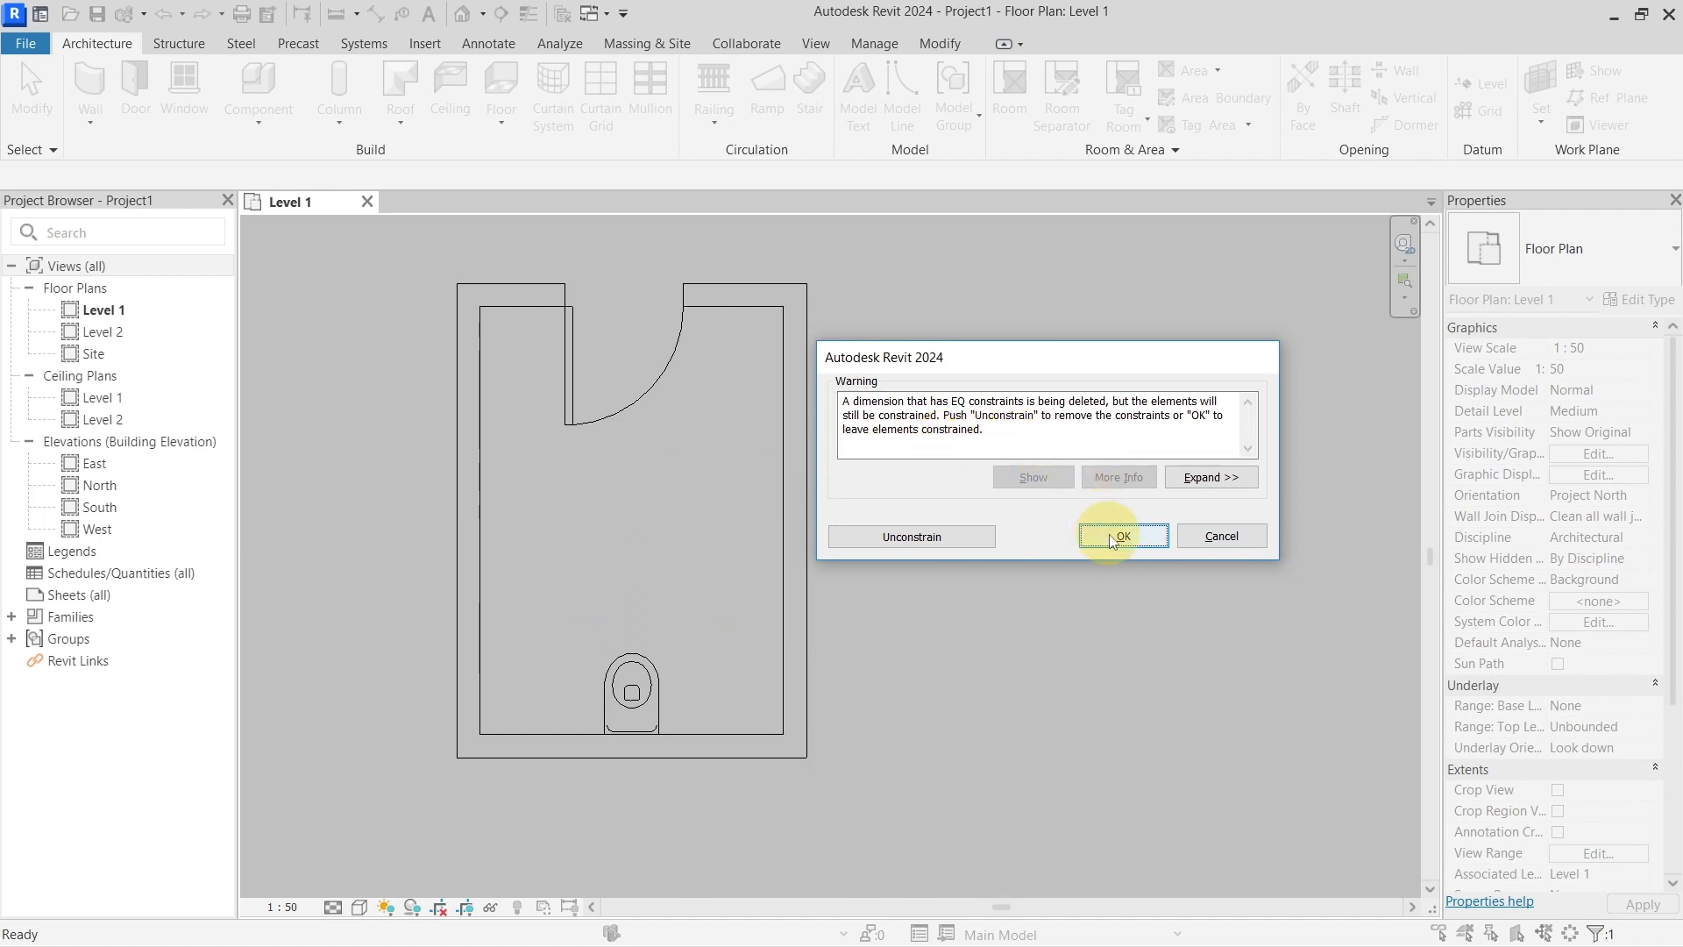
Accept the warning to keep elements constrained after deleting the EQ dimension
click(1122, 535)
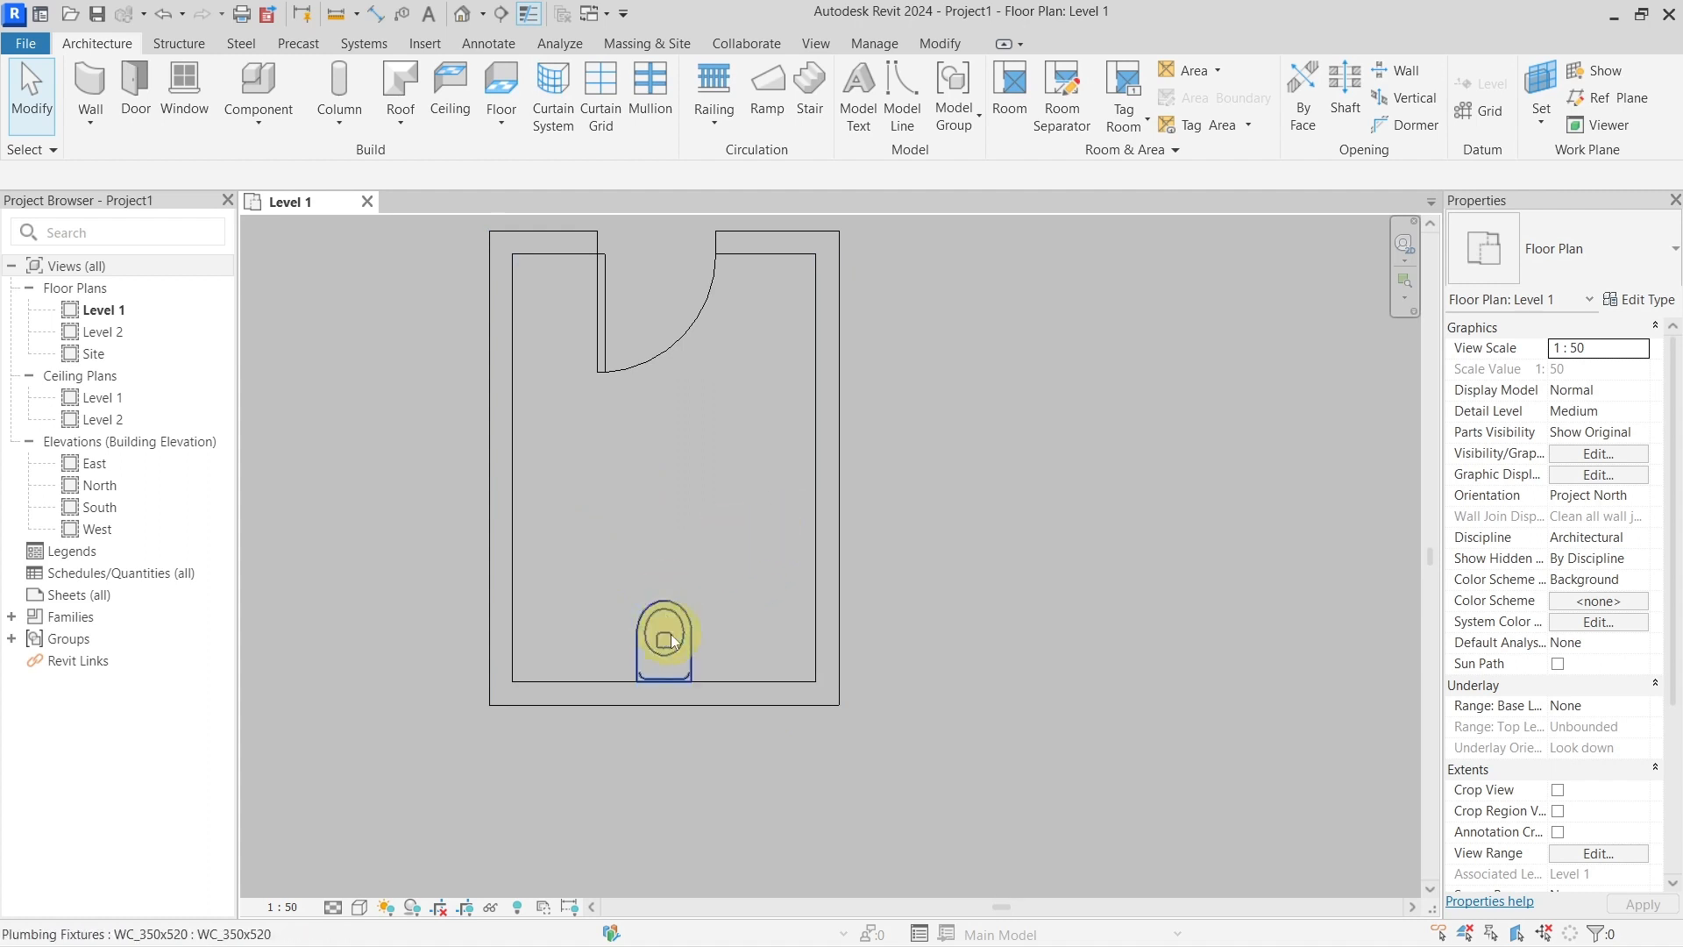
Move the right wall again and confirm the toilet remains centred without the dimension
click(826, 601)
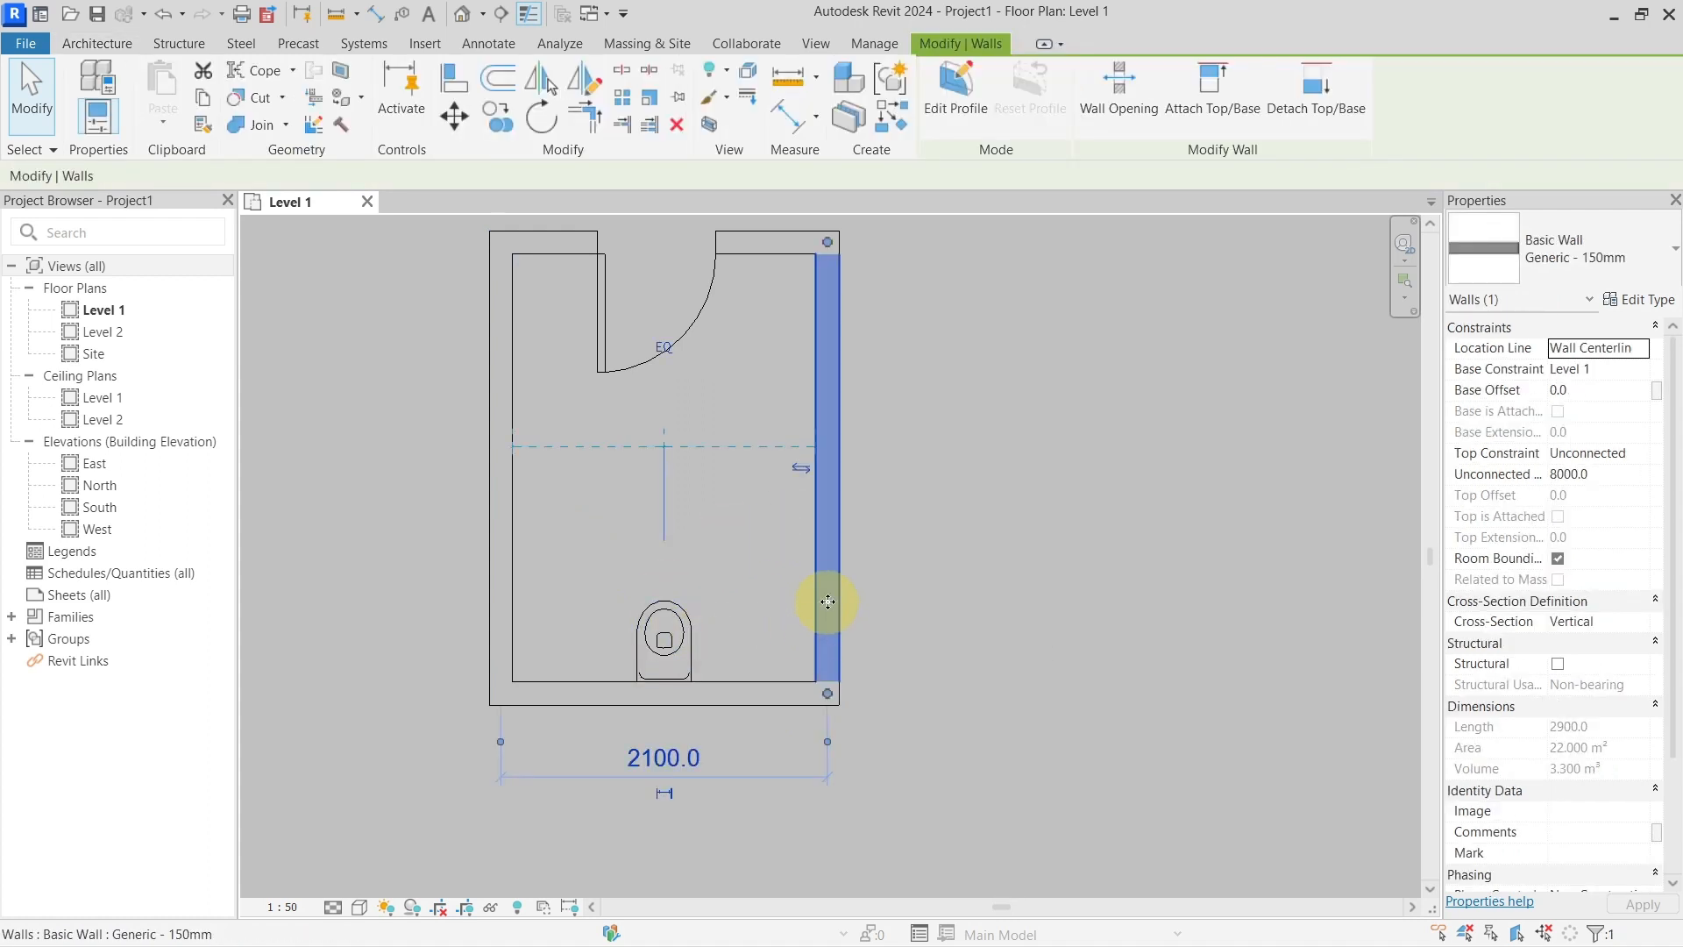
drag(827, 601, 945, 612)
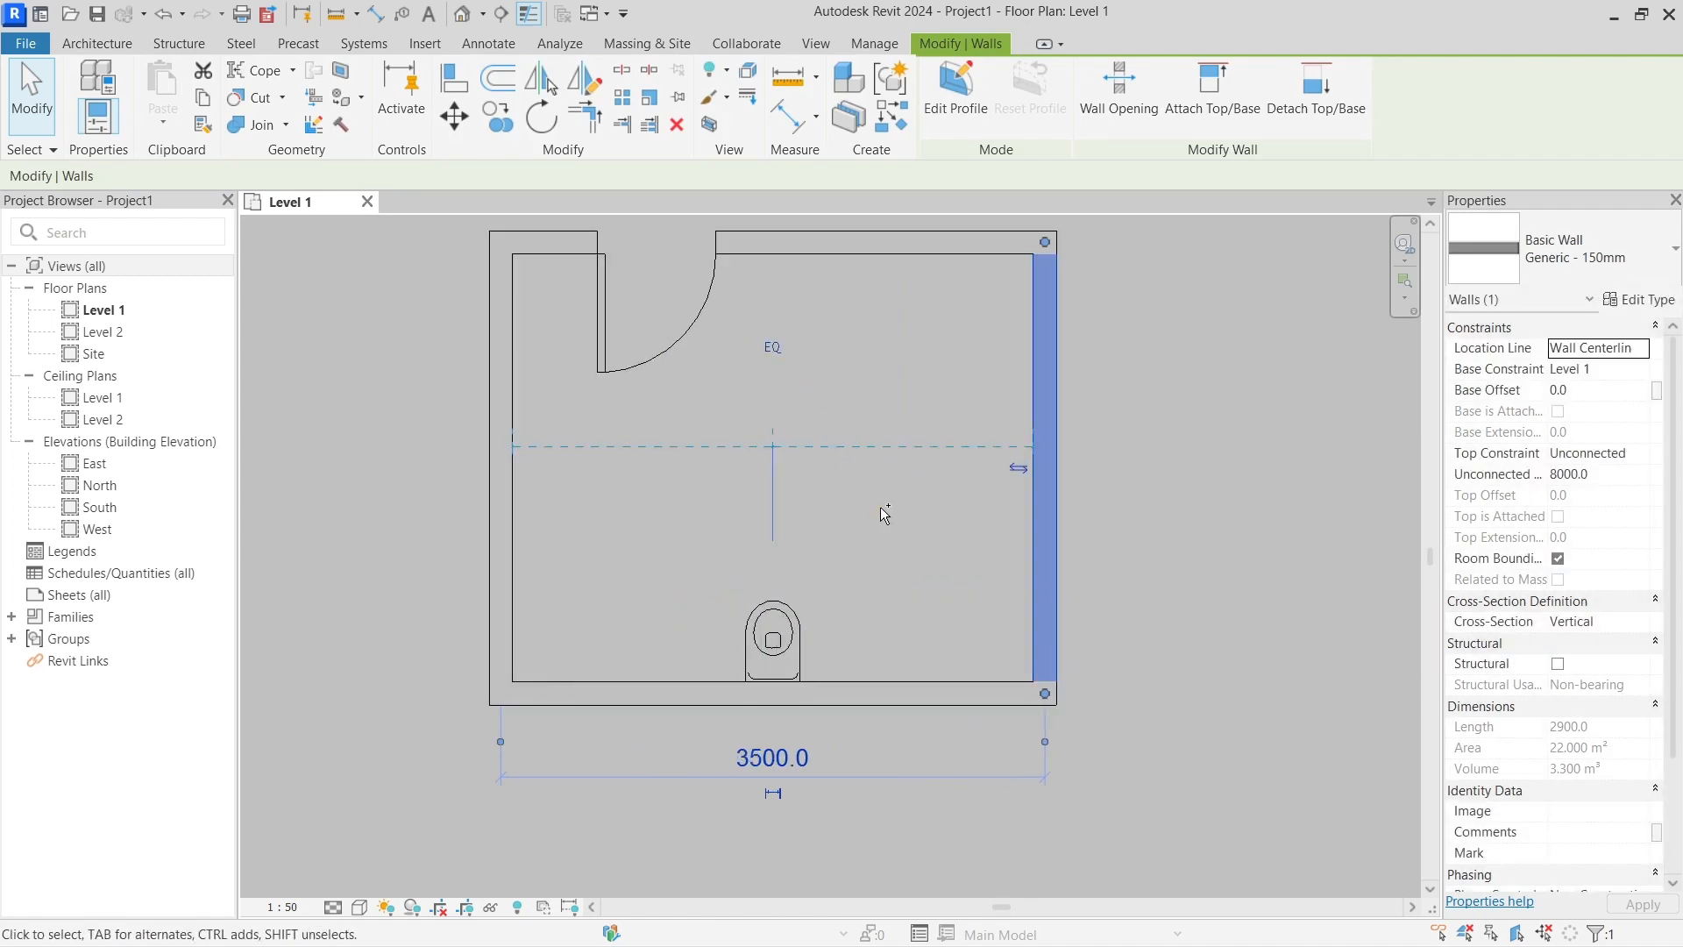
click(771, 345)
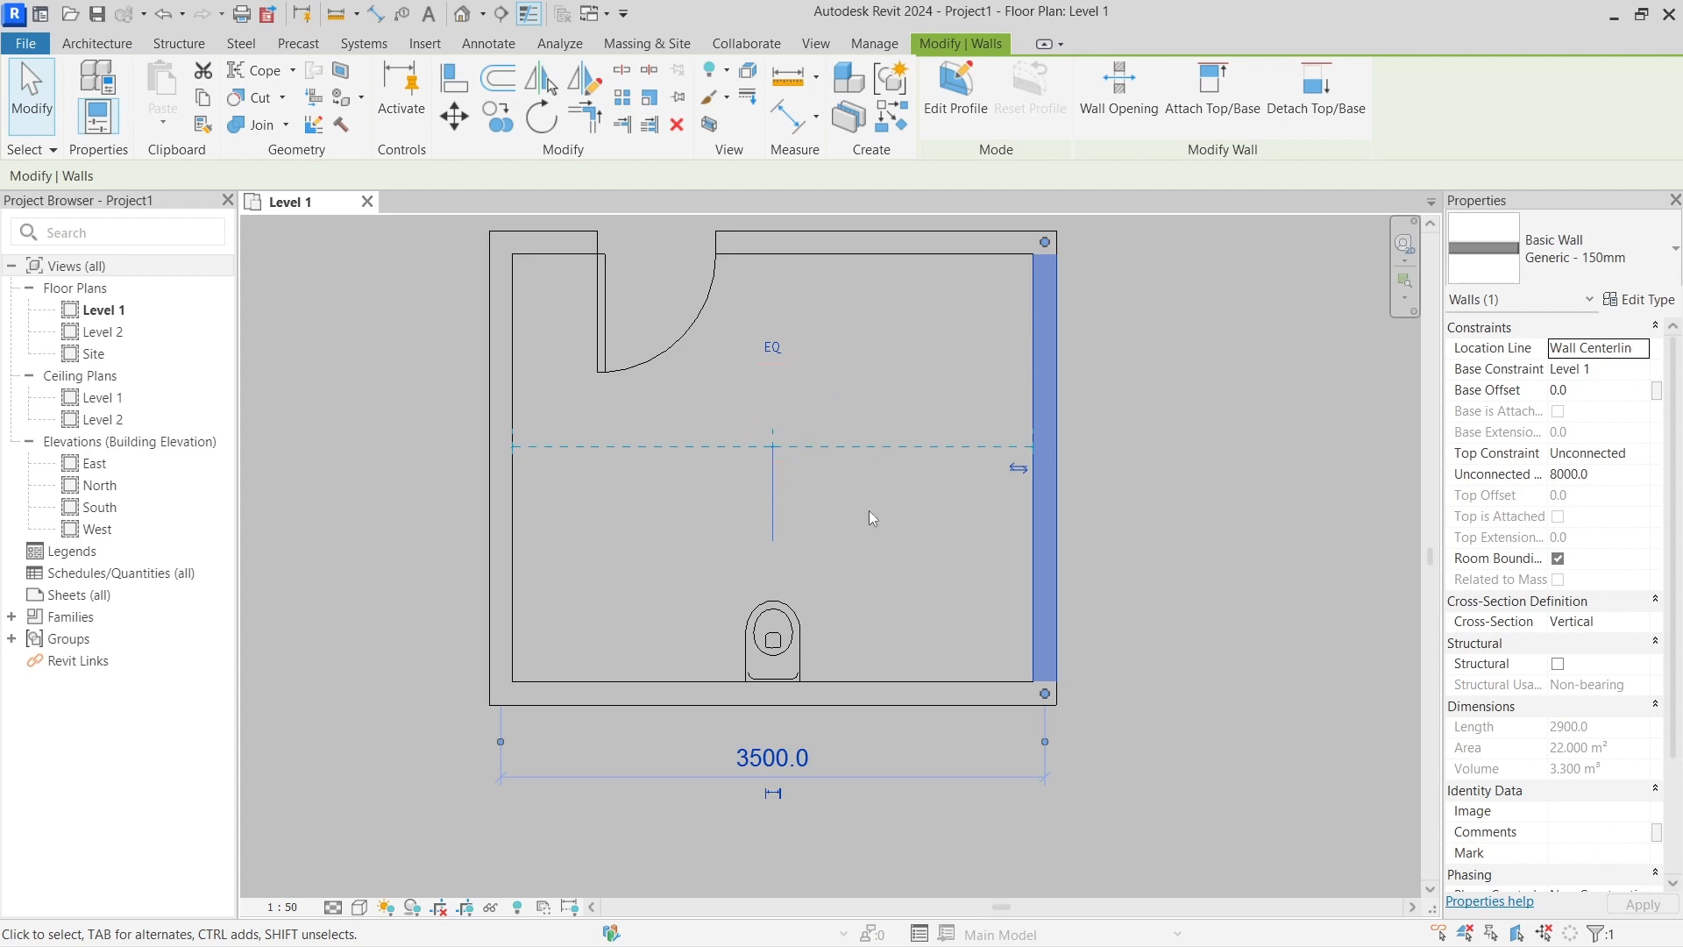
click(772, 429)
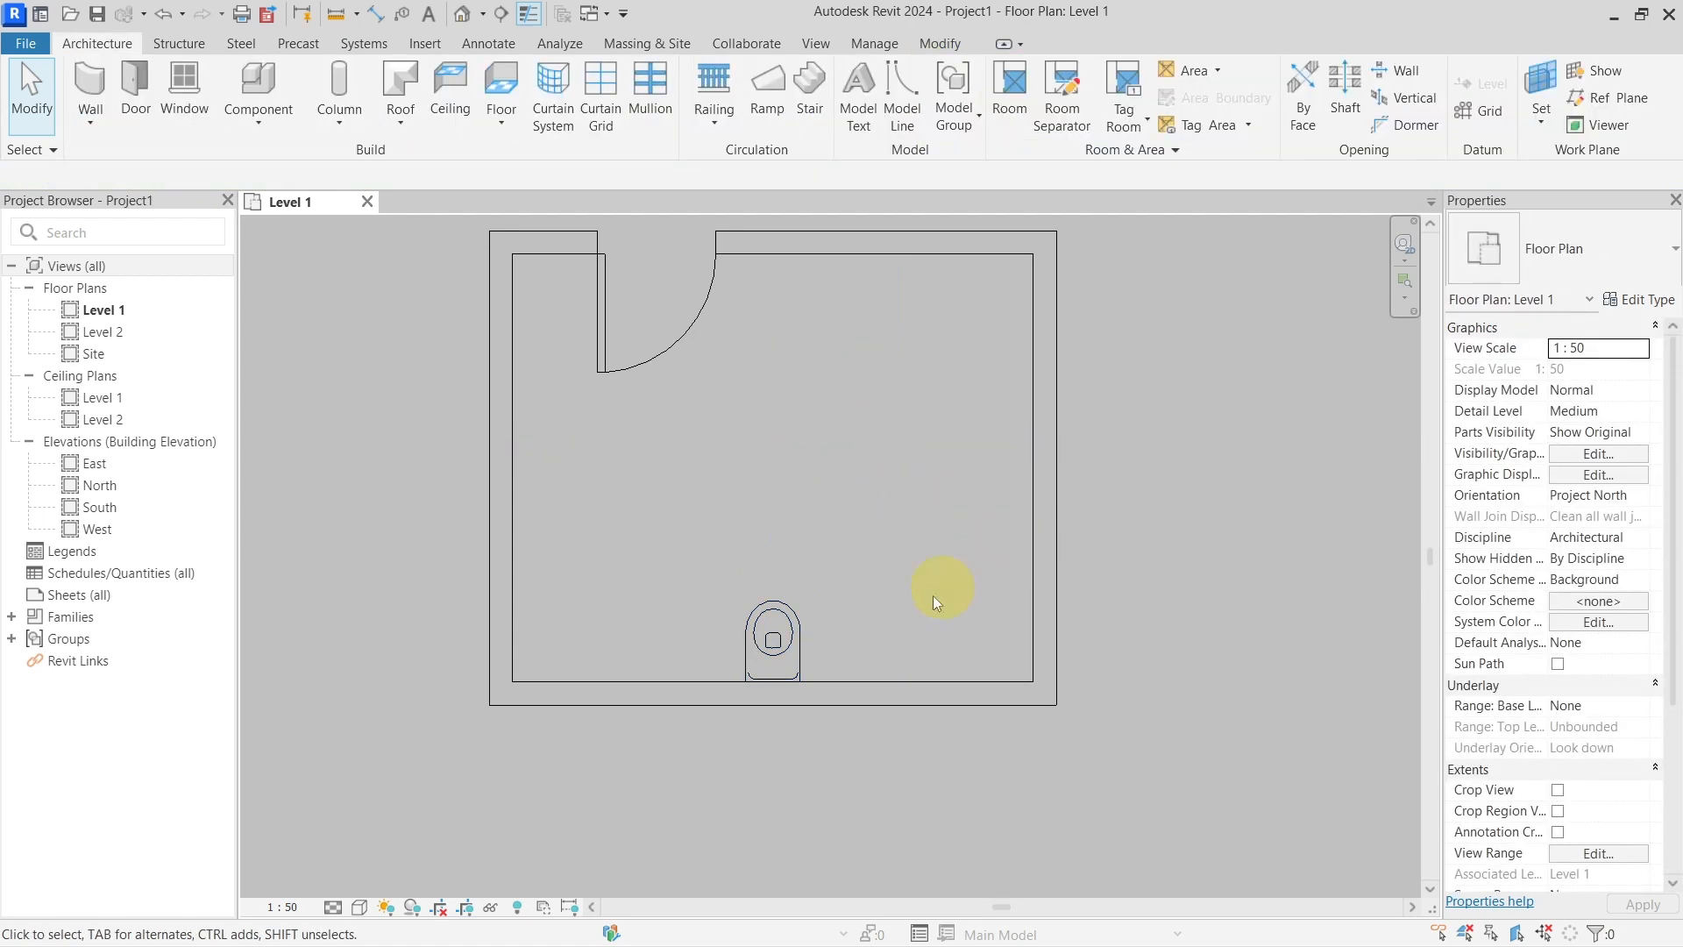
mouse_move(665, 799)
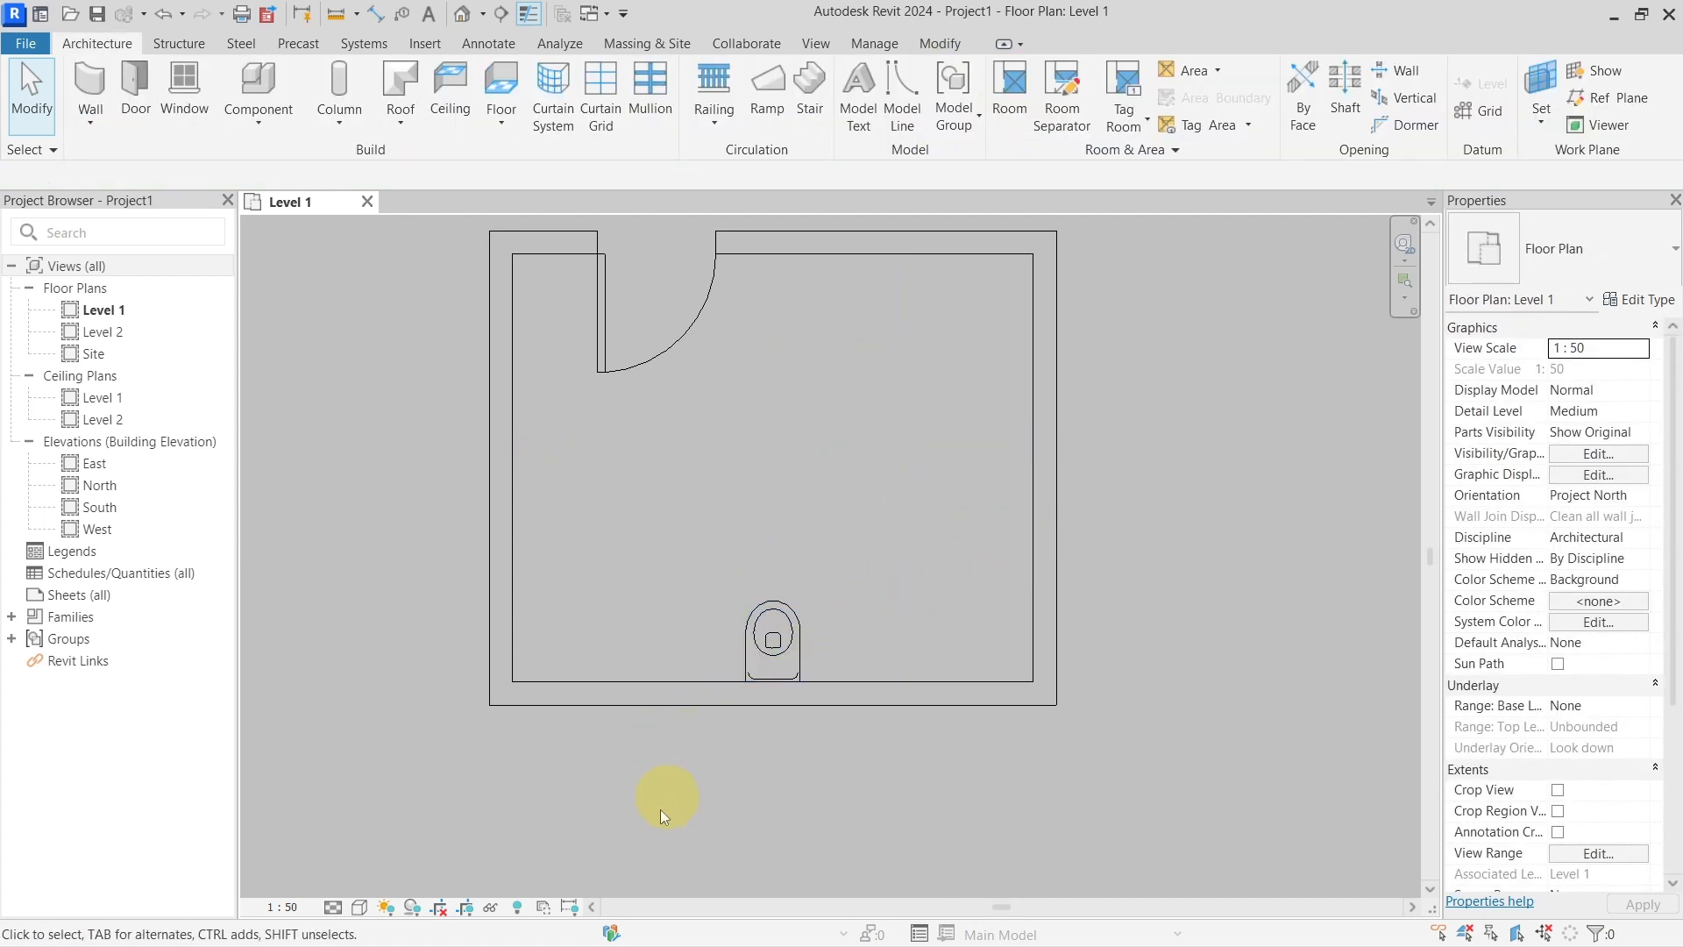
mouse_move(571, 905)
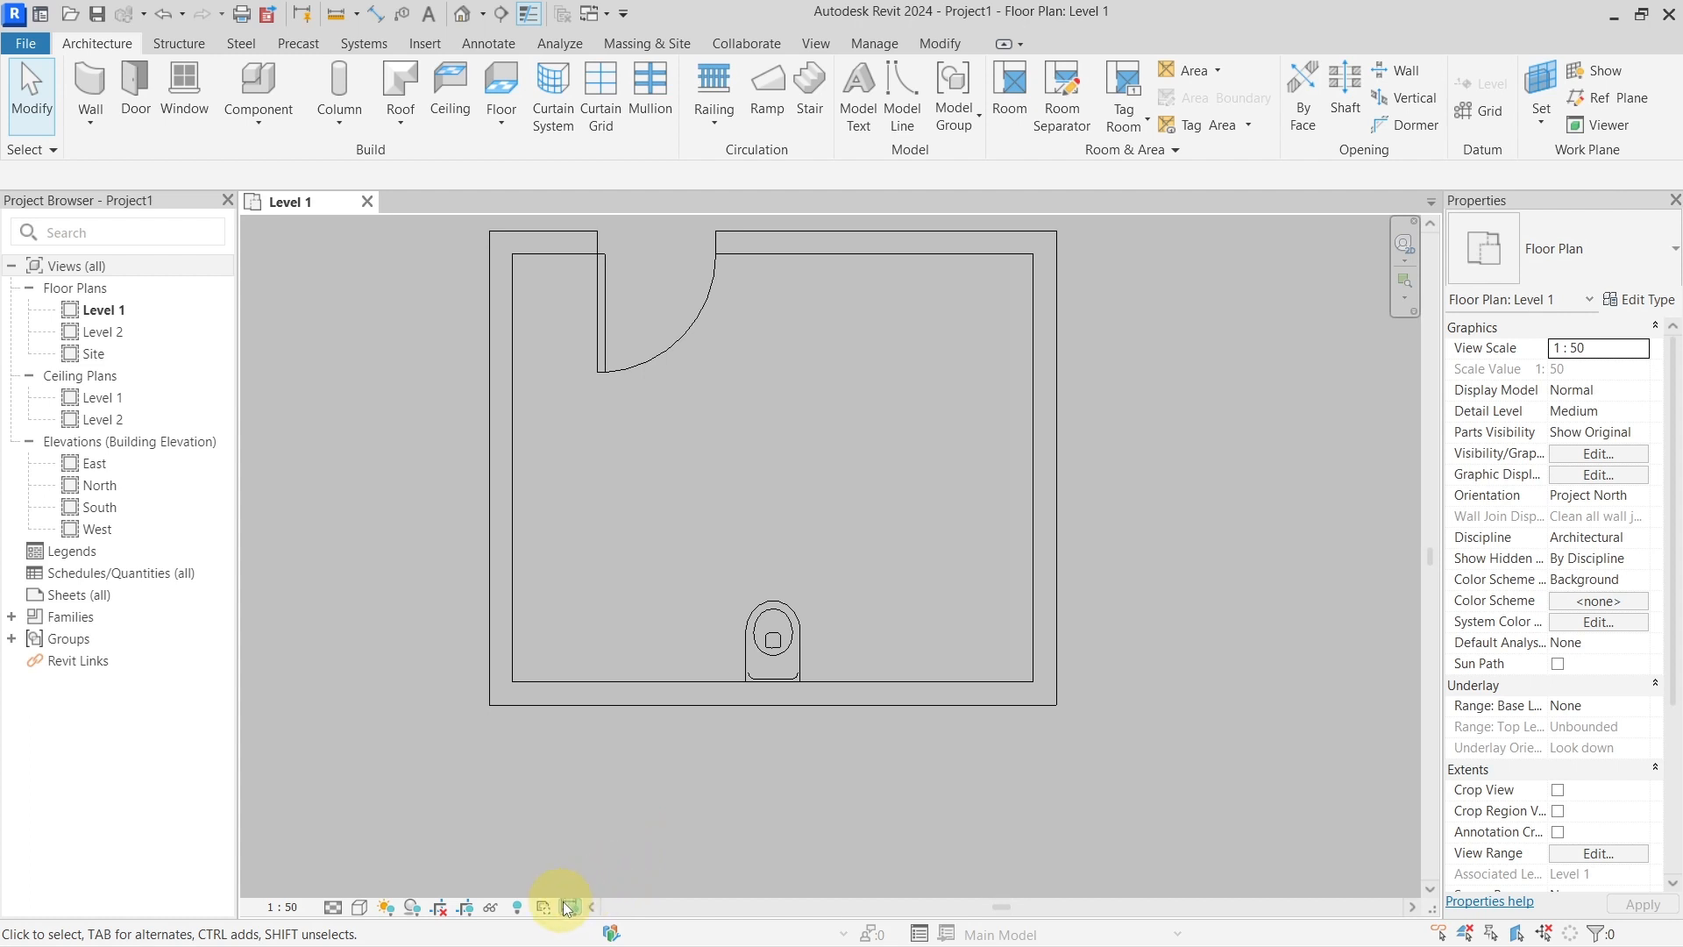
mouse_move(567, 908)
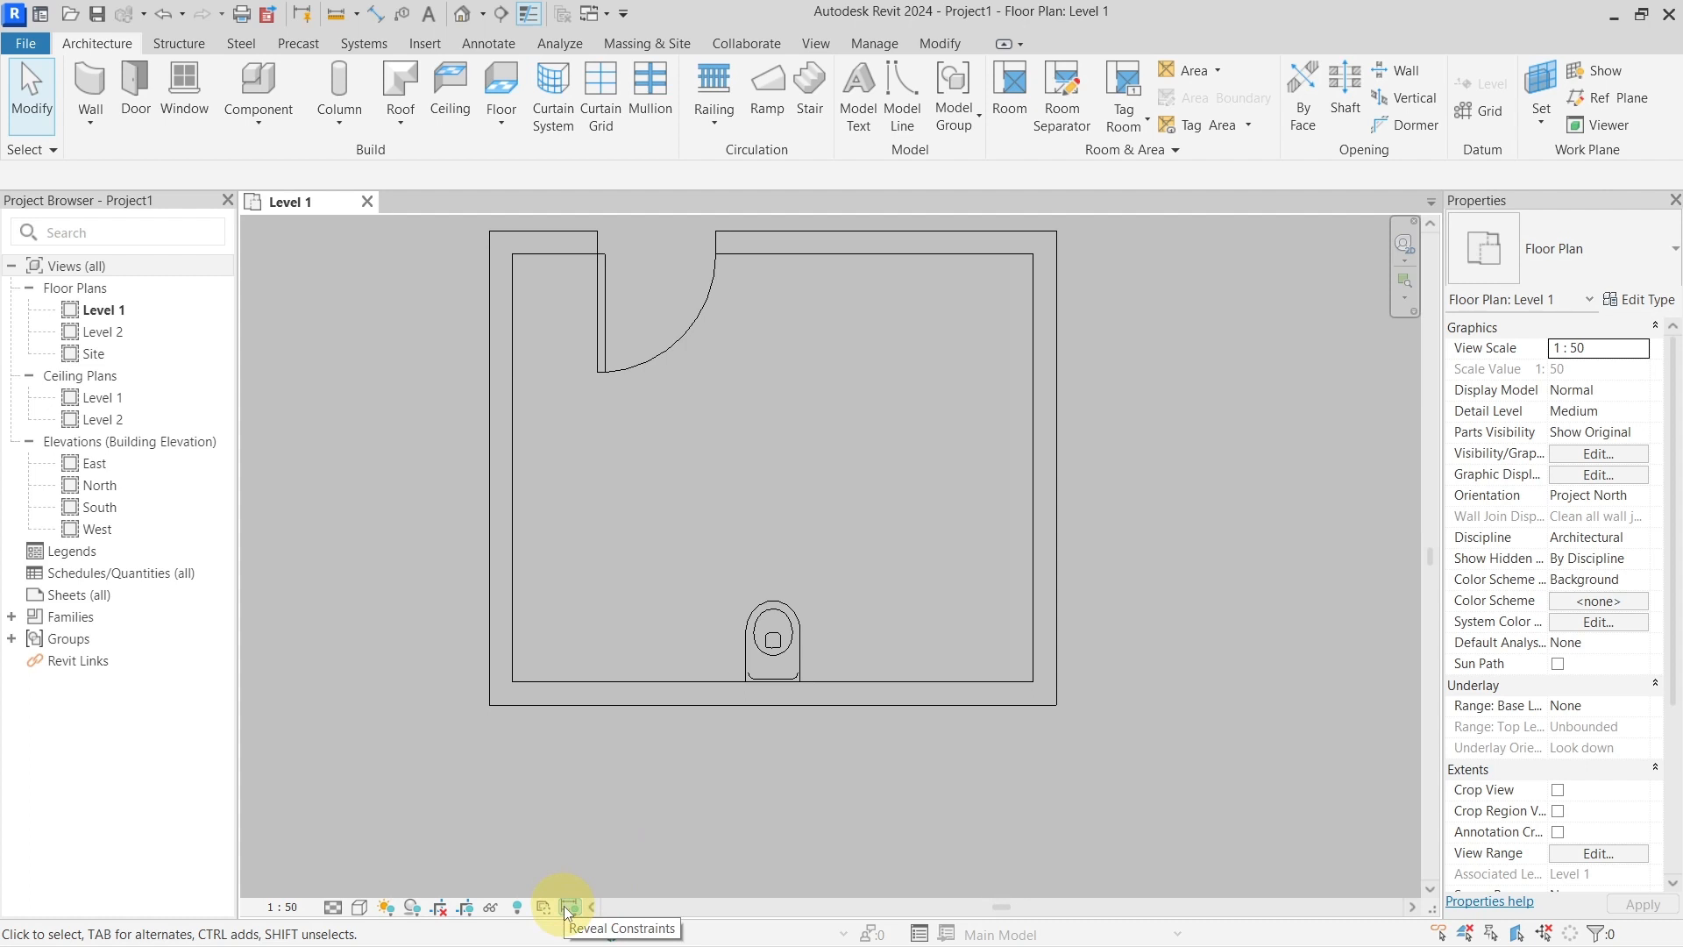
Reveal hidden constraints and select the 1675/1675 equal constraint dimension
click(544, 908)
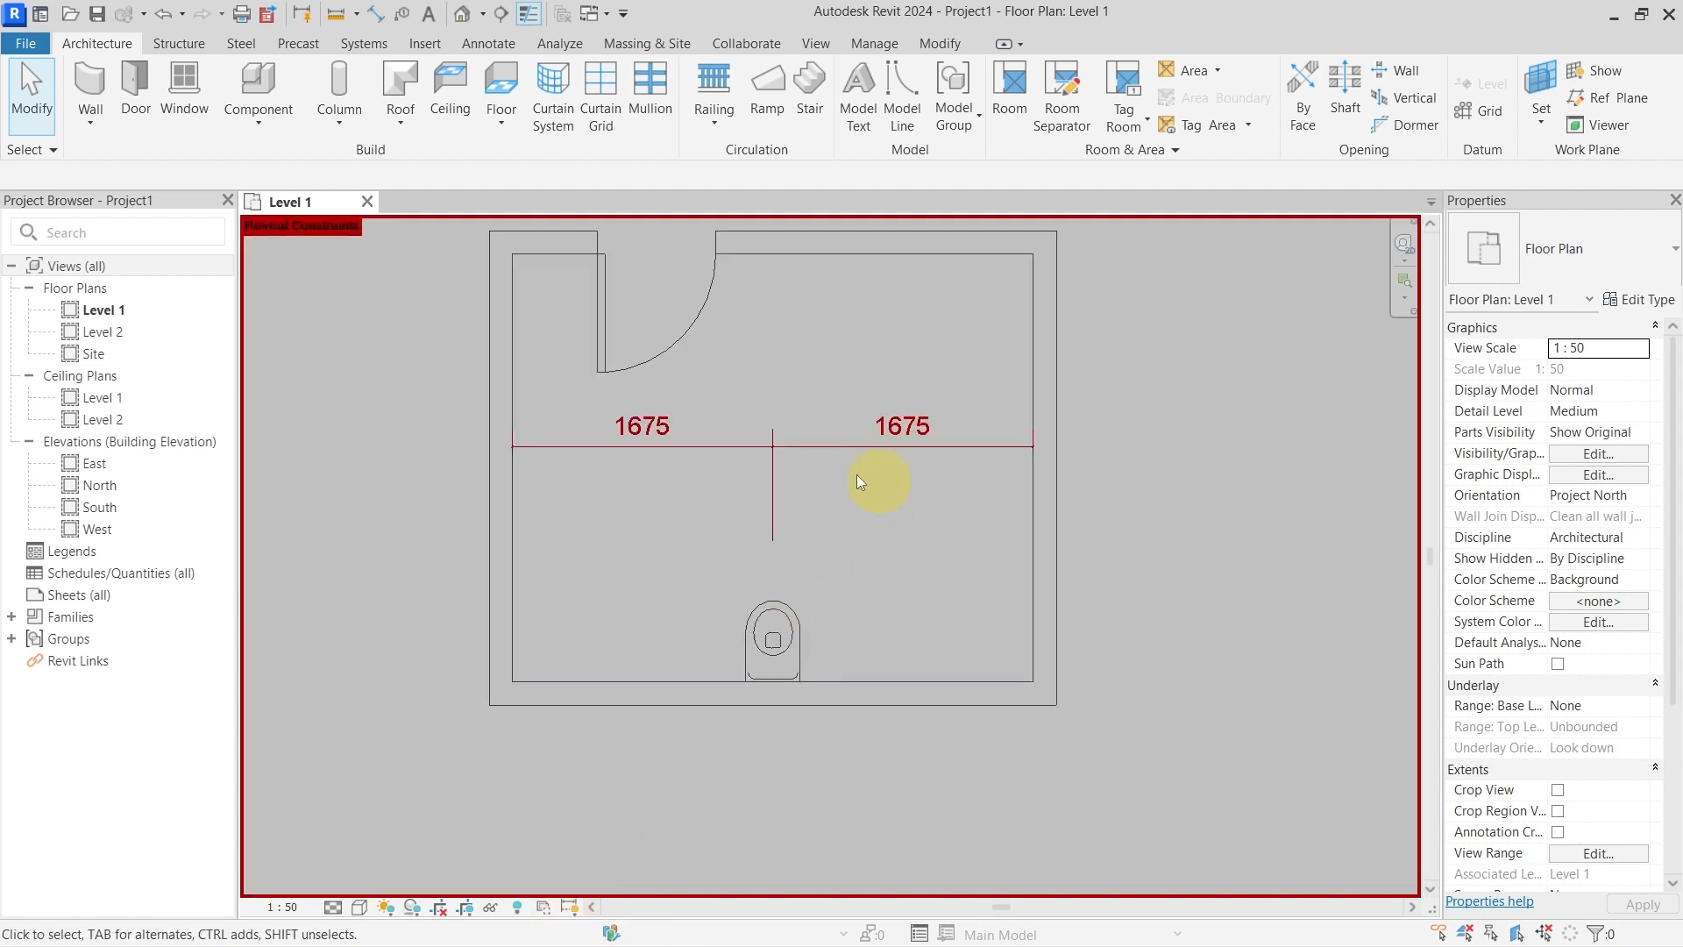
scroll(down, 3)
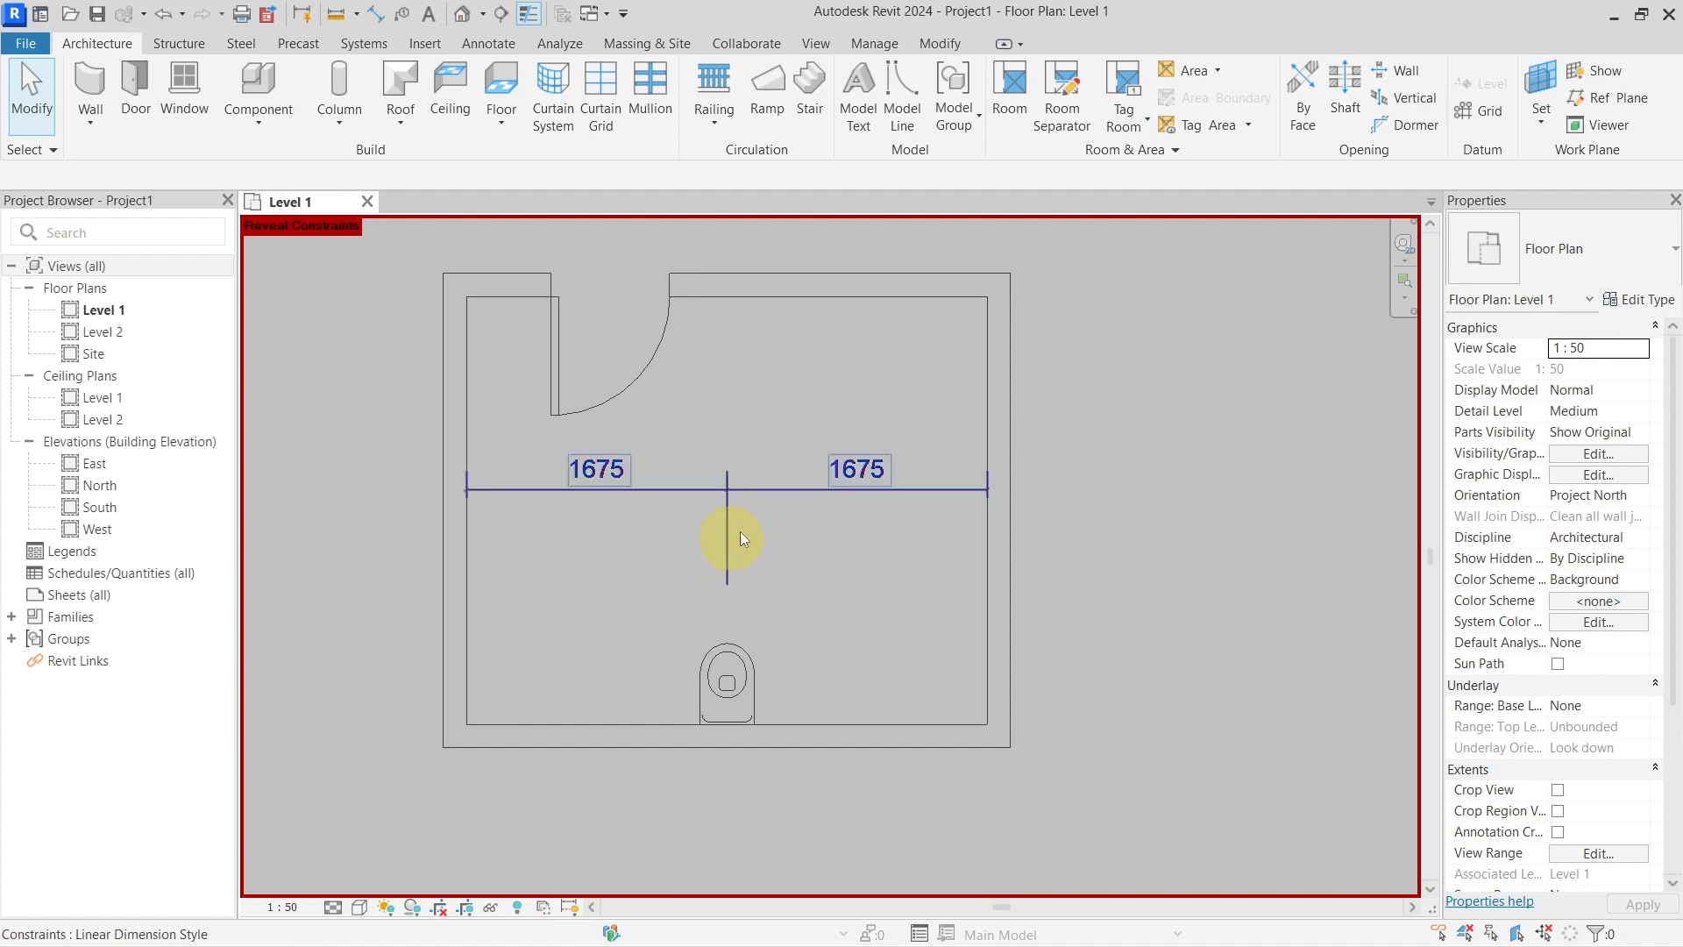
click(728, 488)
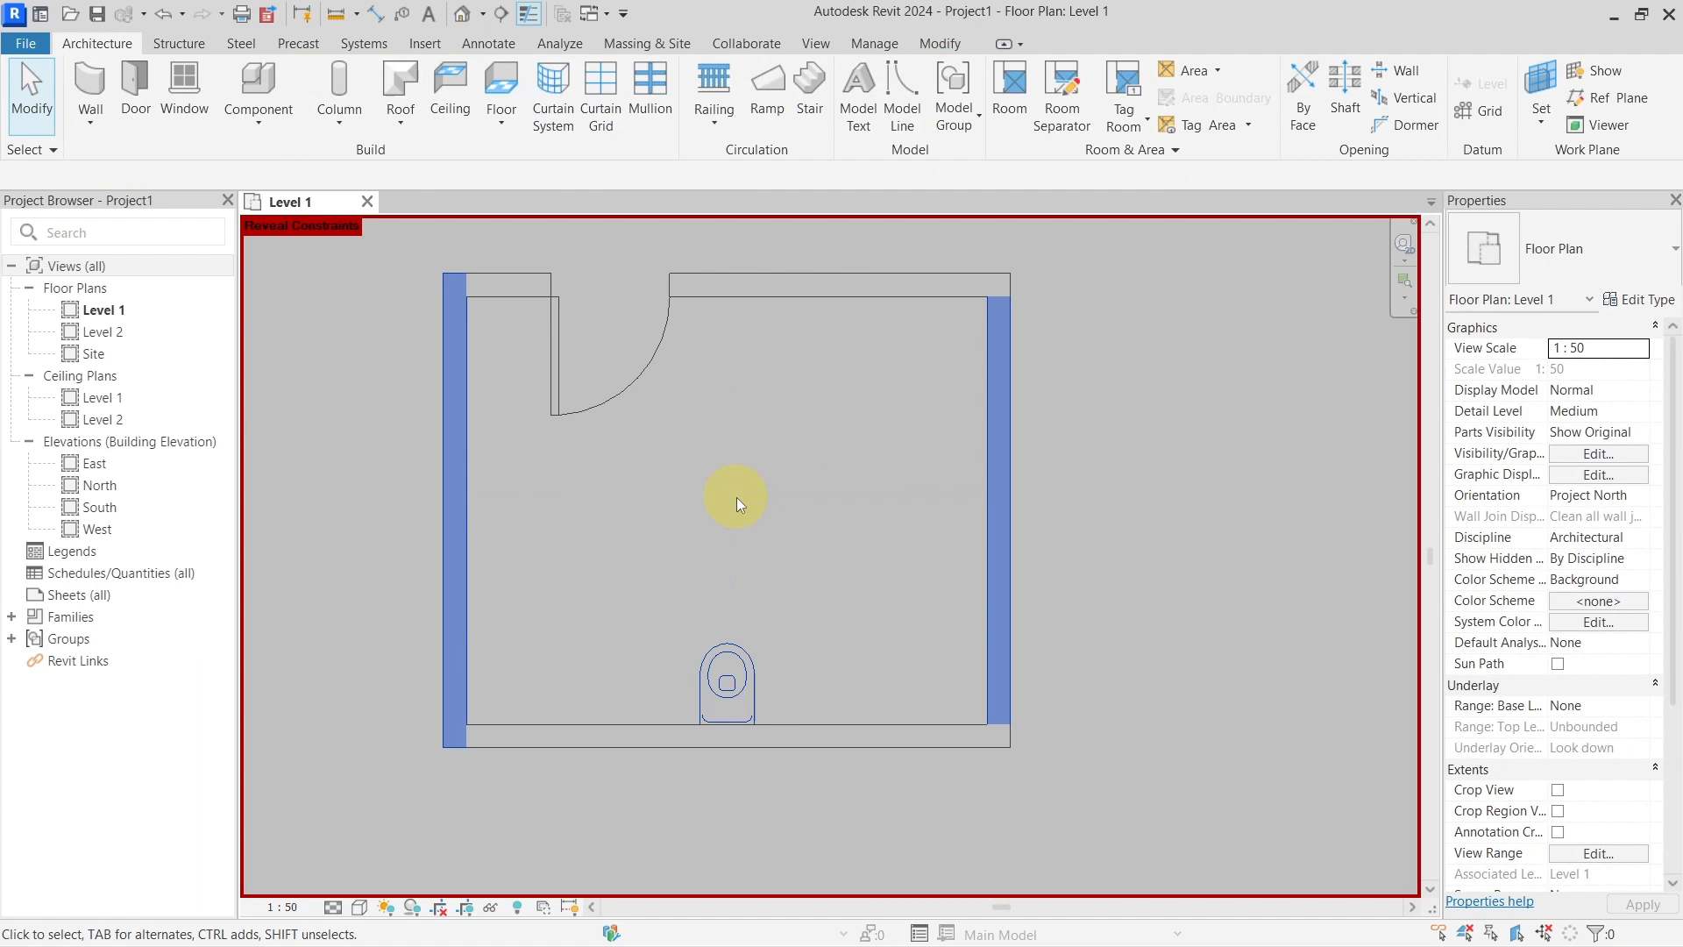
mouse_move(760, 585)
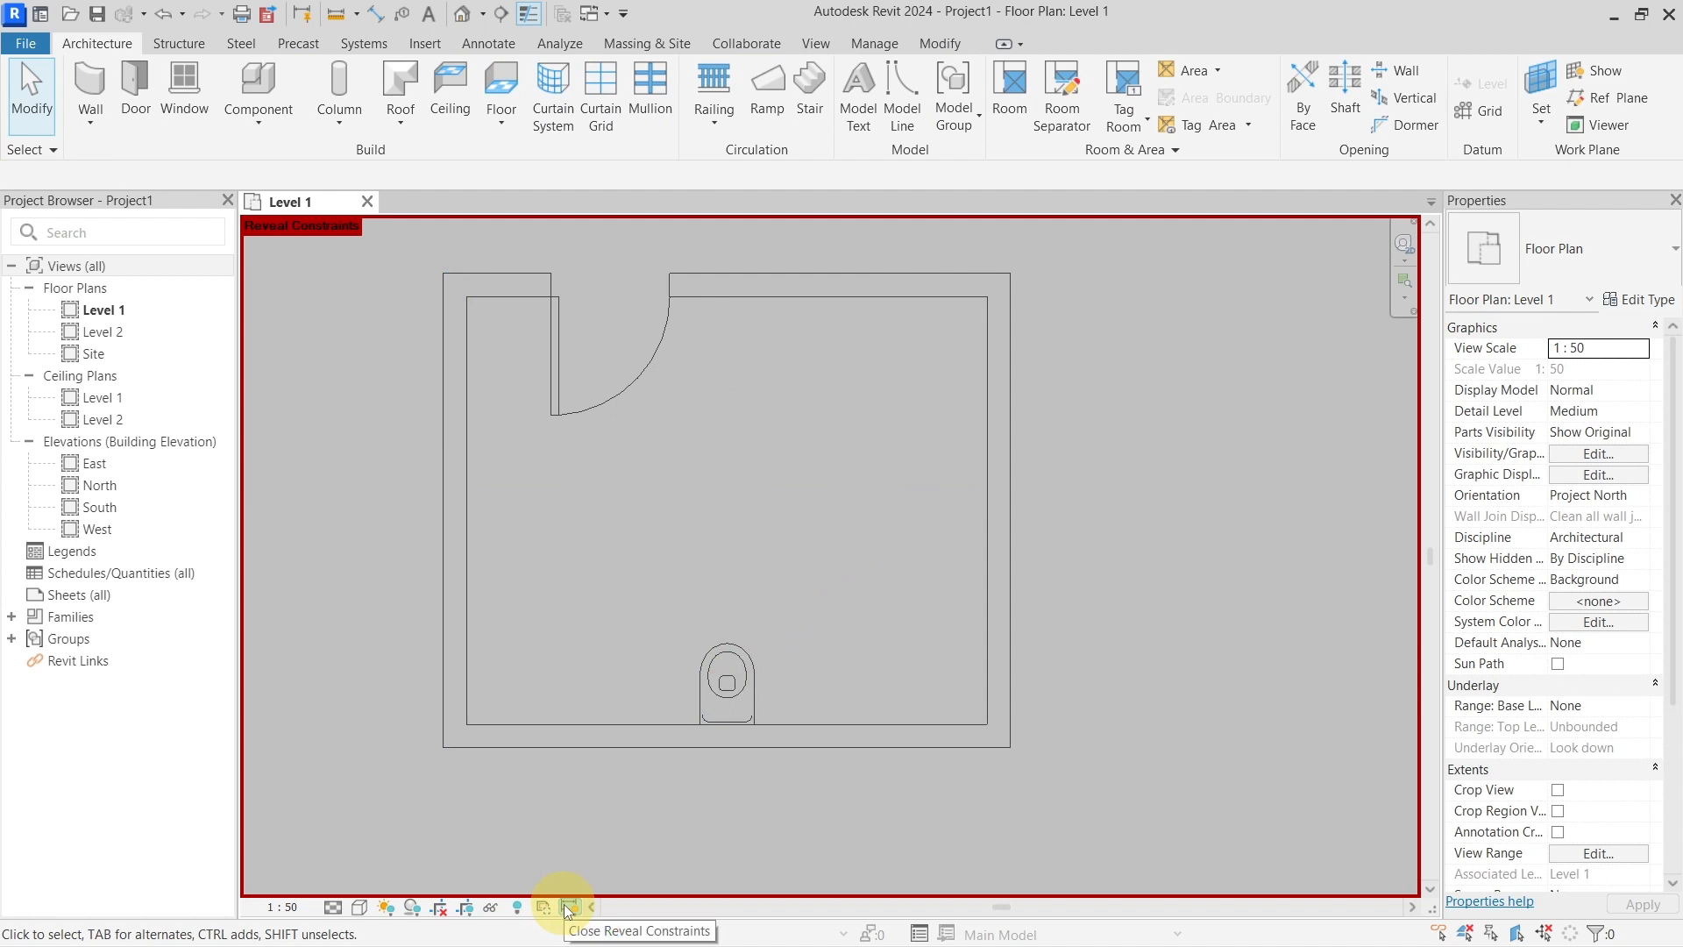
Hide constraints and drag the right wall freely, narrowing the room to 2600
click(567, 907)
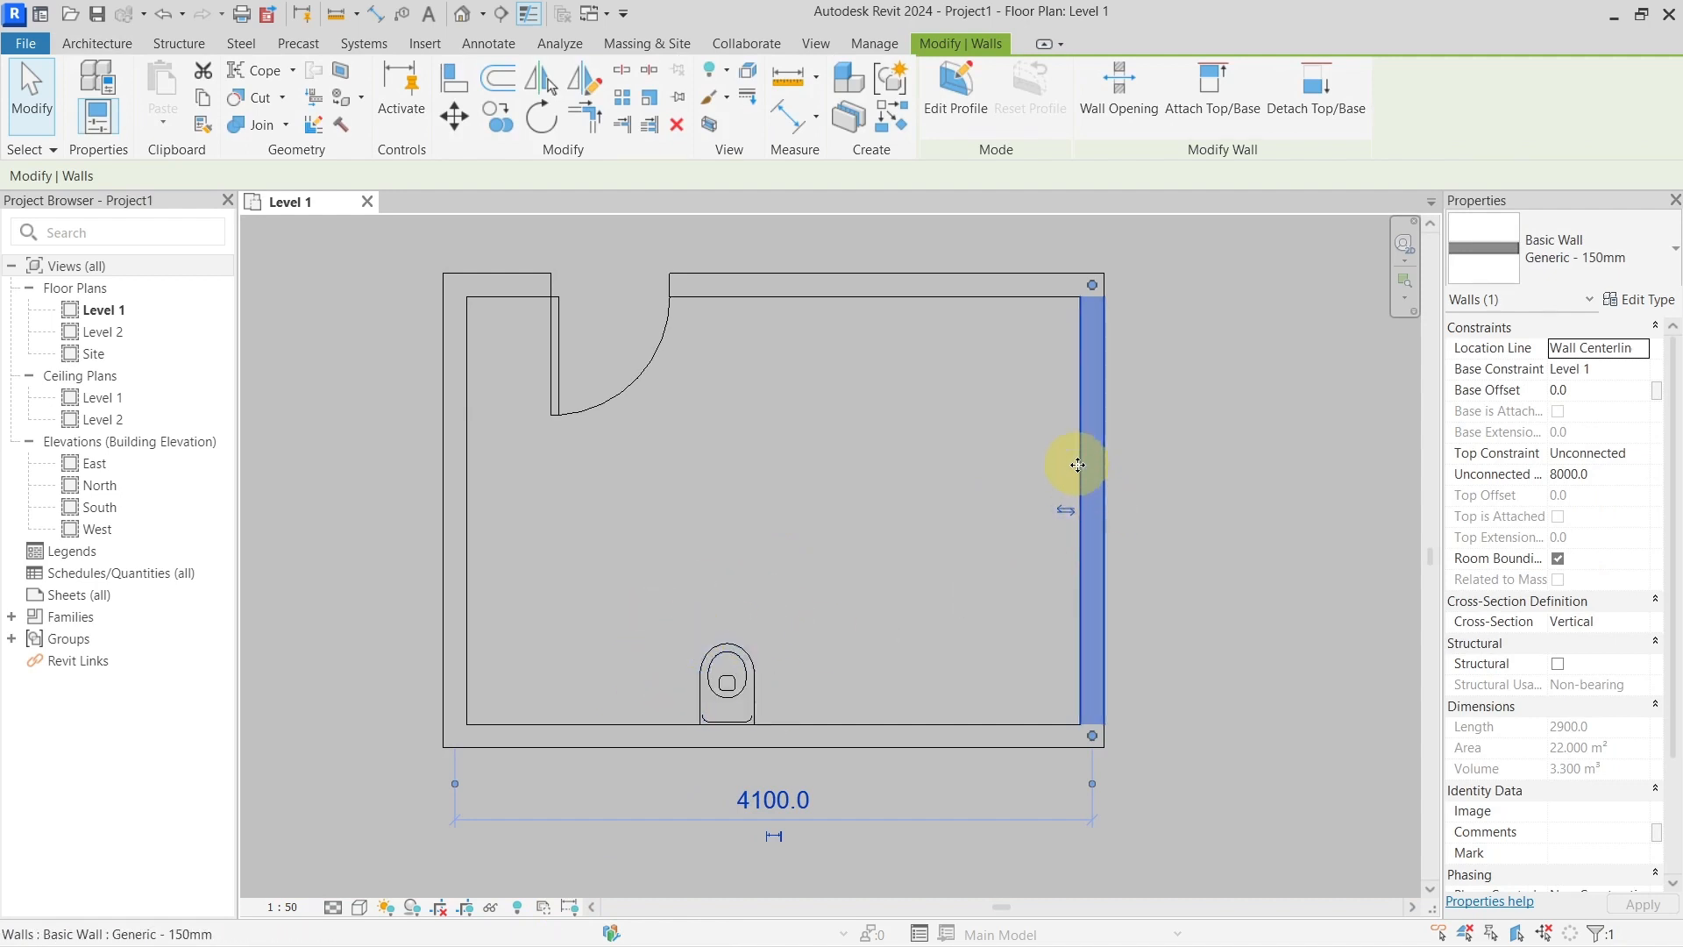
drag(1076, 465, 874, 459)
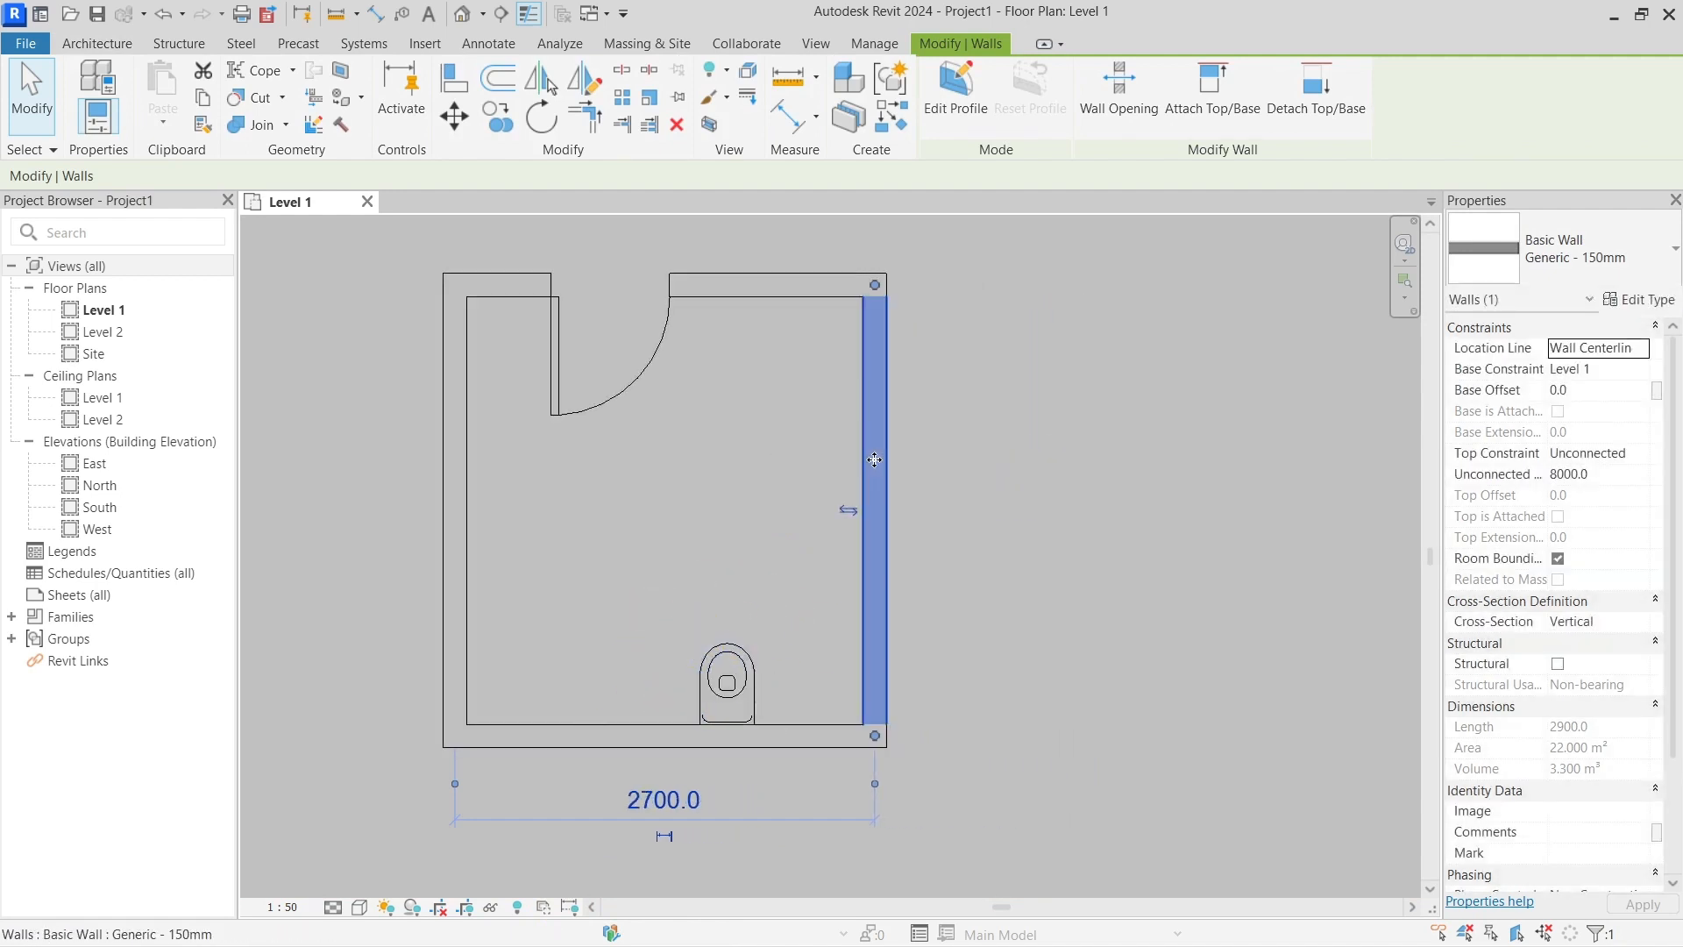
drag(870, 459, 1093, 440)
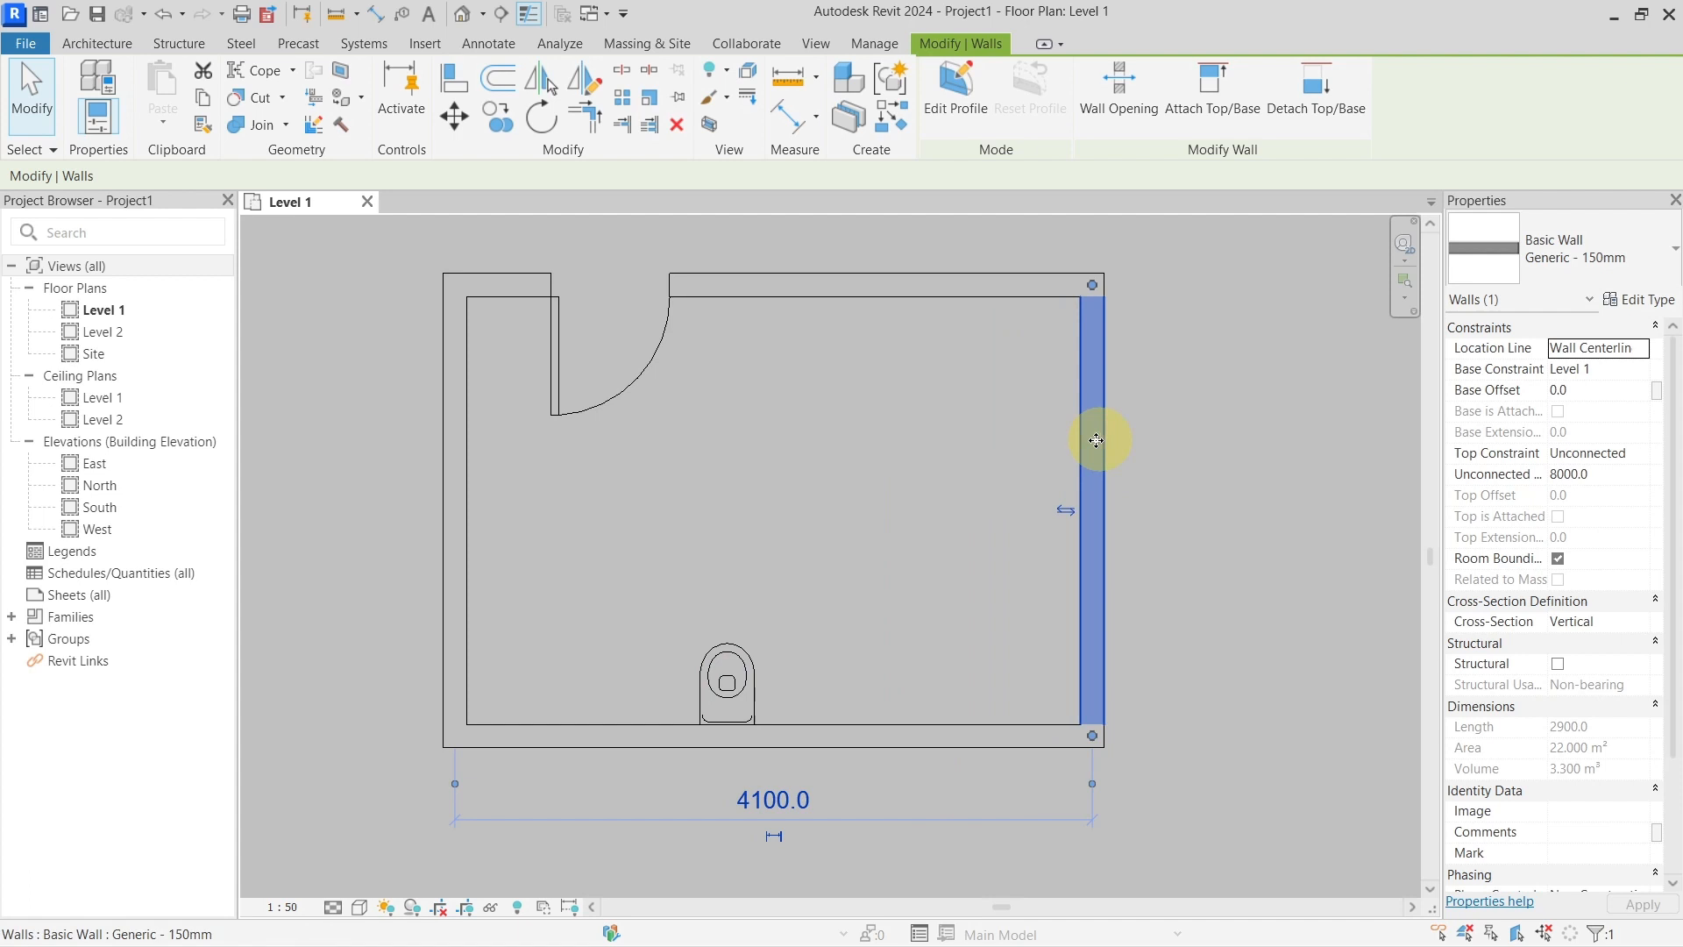
click(736, 526)
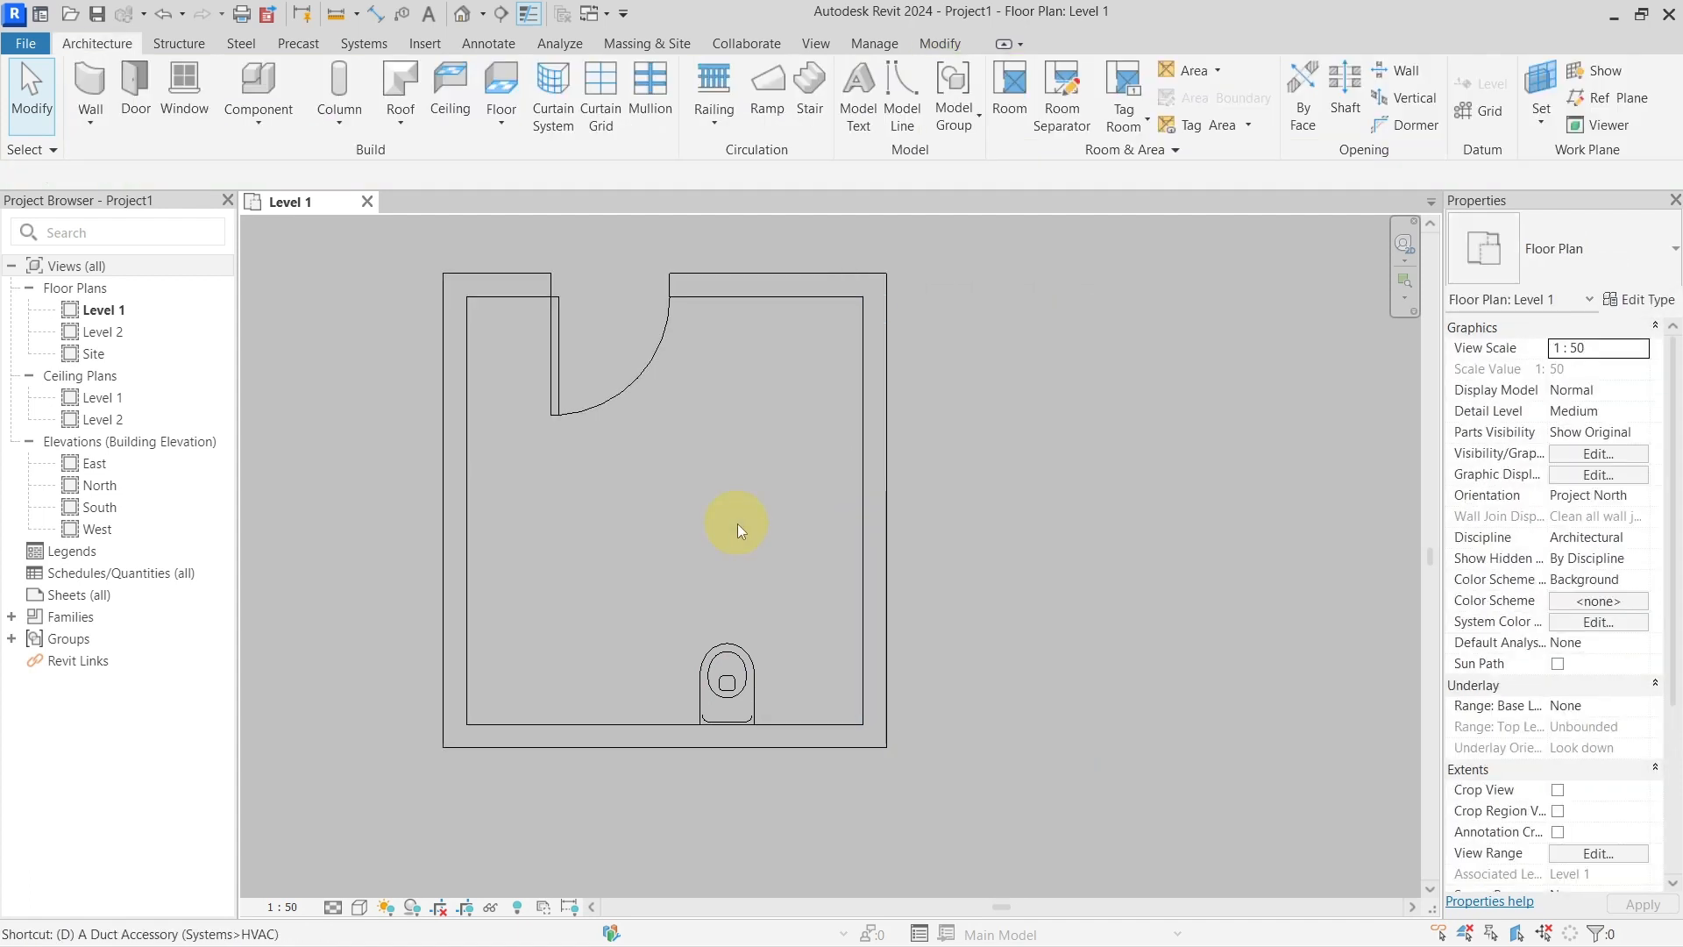
click(946, 91)
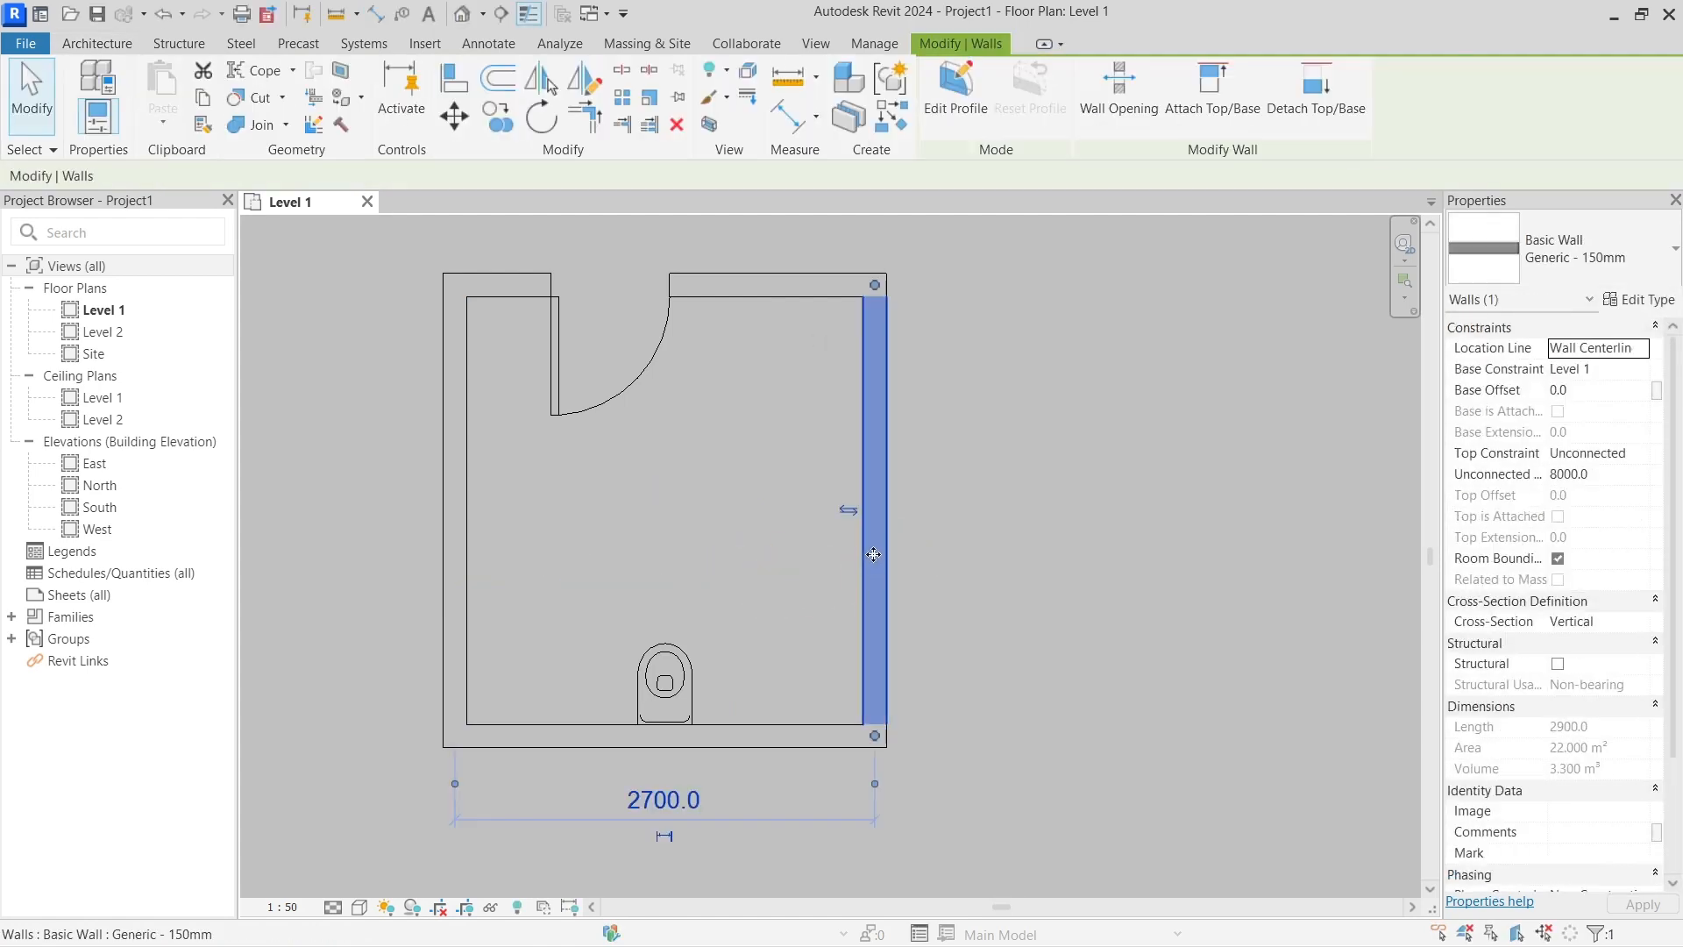
drag(875, 553, 859, 558)
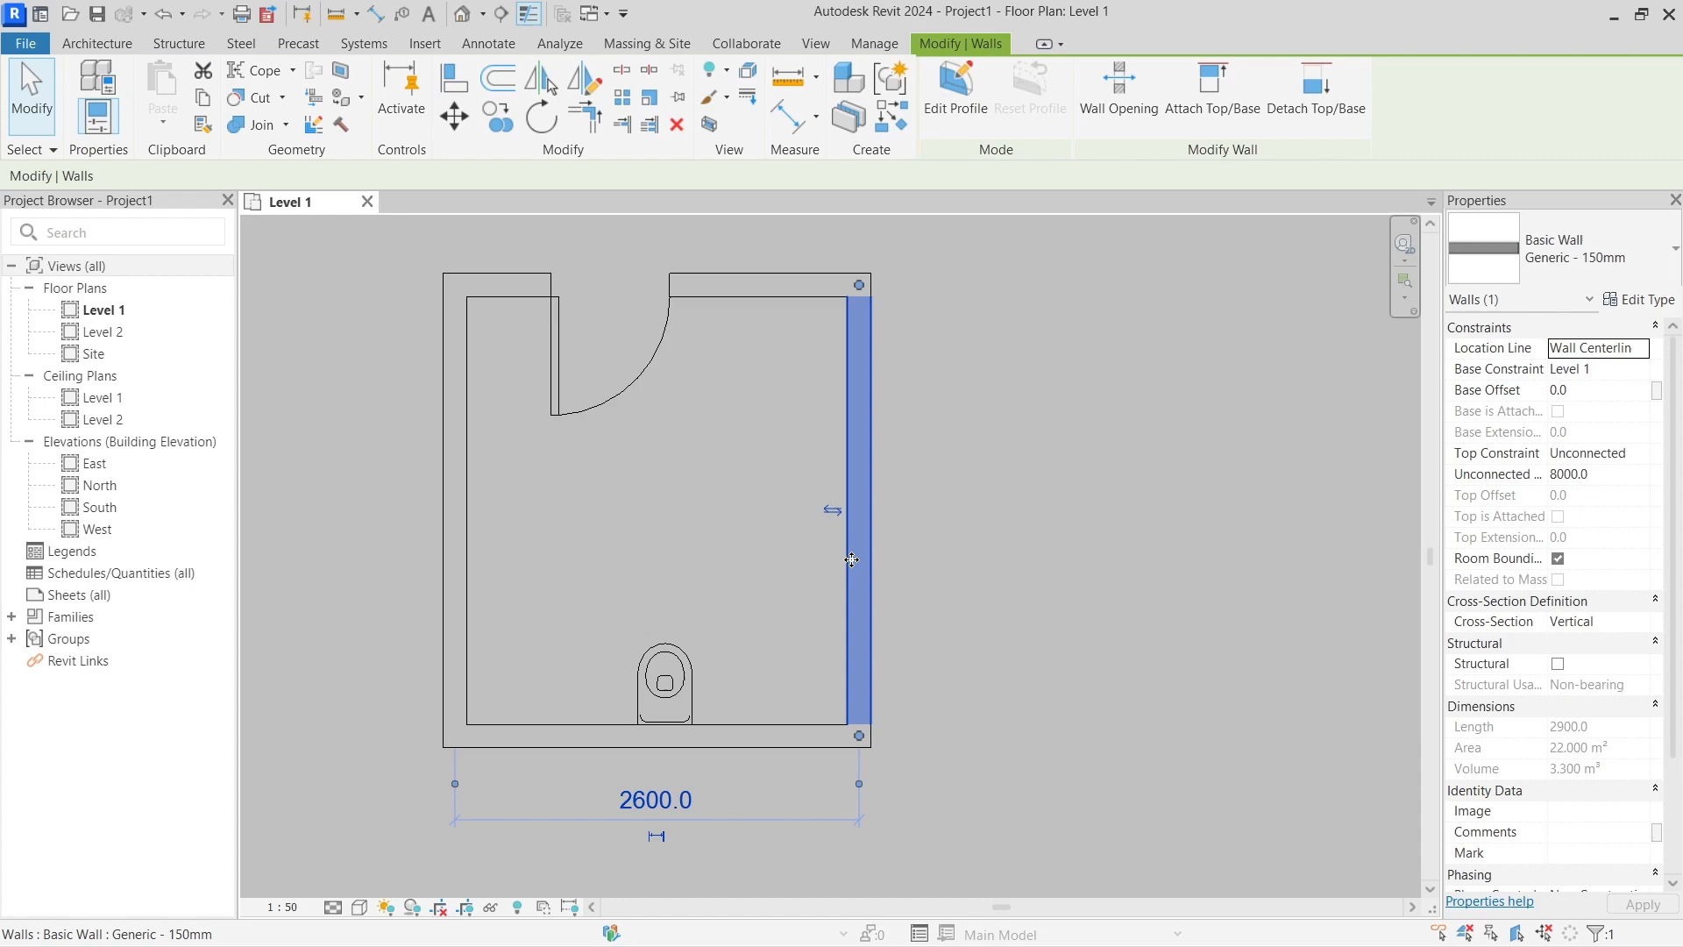